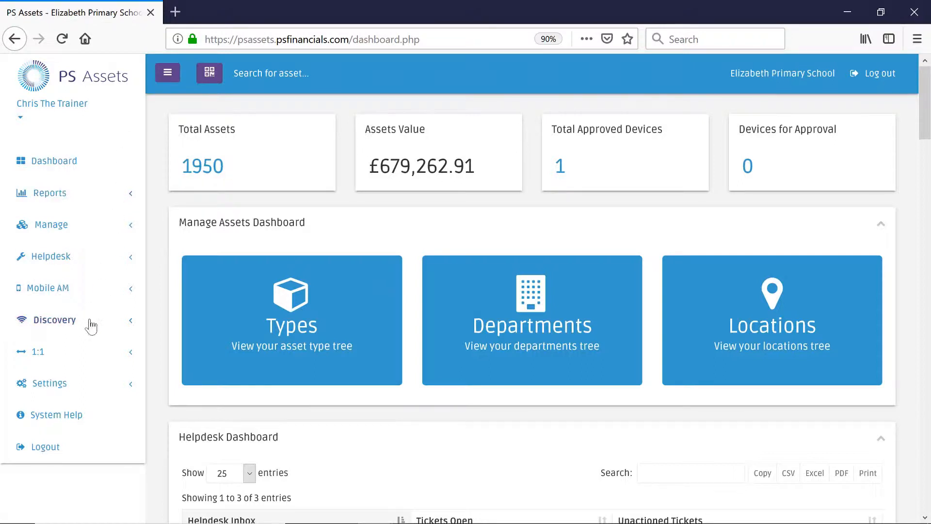
Go to the 1:1 Manager page from the 1:1 section of the sidebar
left_click(38, 352)
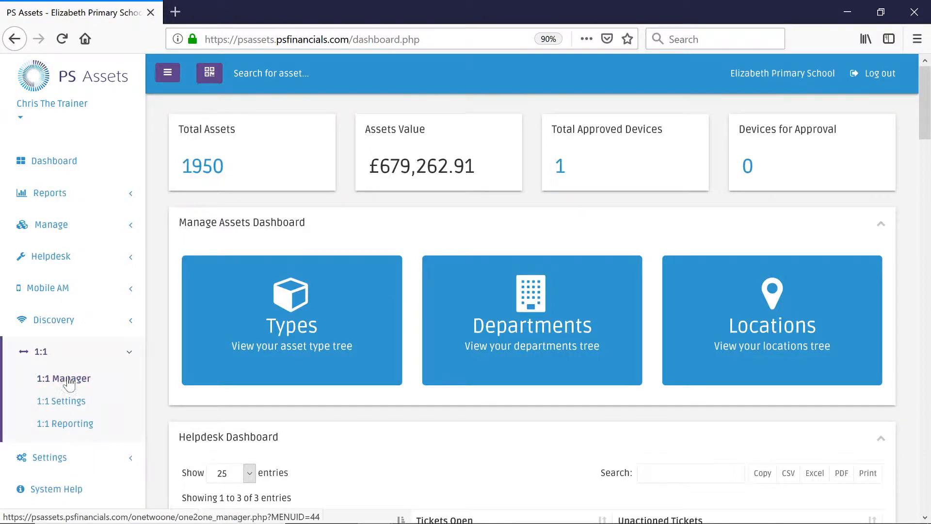
left_click(64, 378)
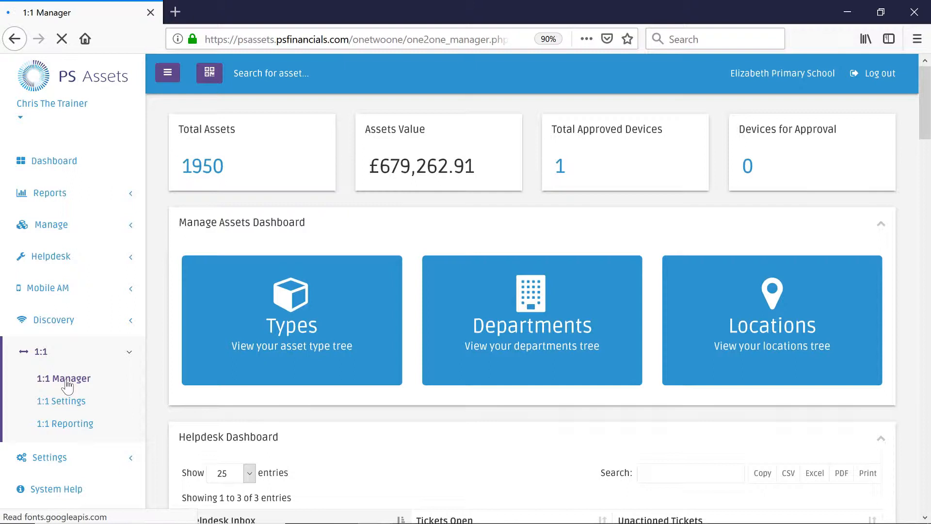
left_click(64, 378)
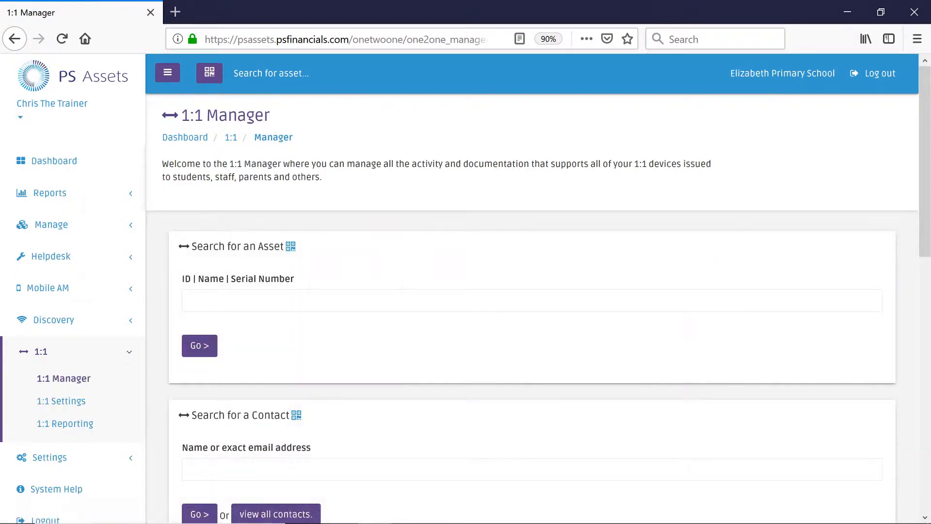
Search assets for 'lap' and show all matching HP Spectre laptops
left_click(531, 301)
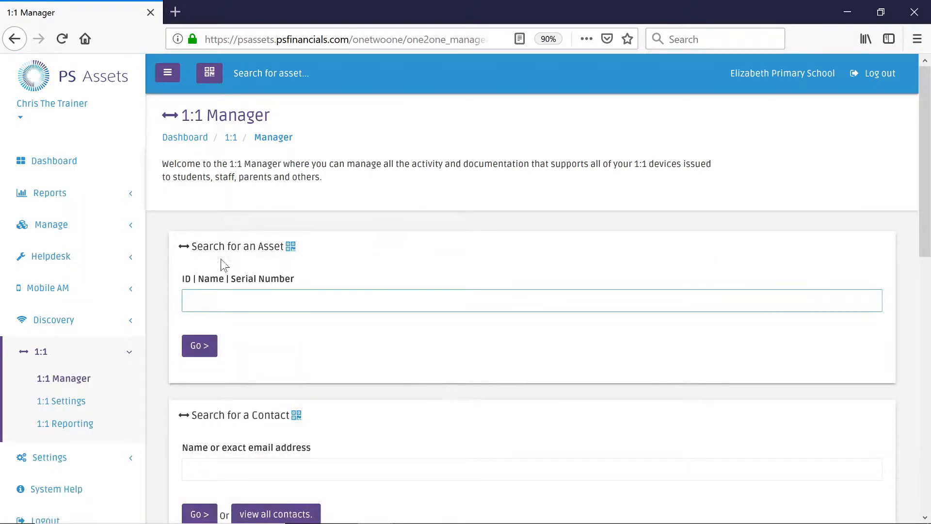
type("lap")
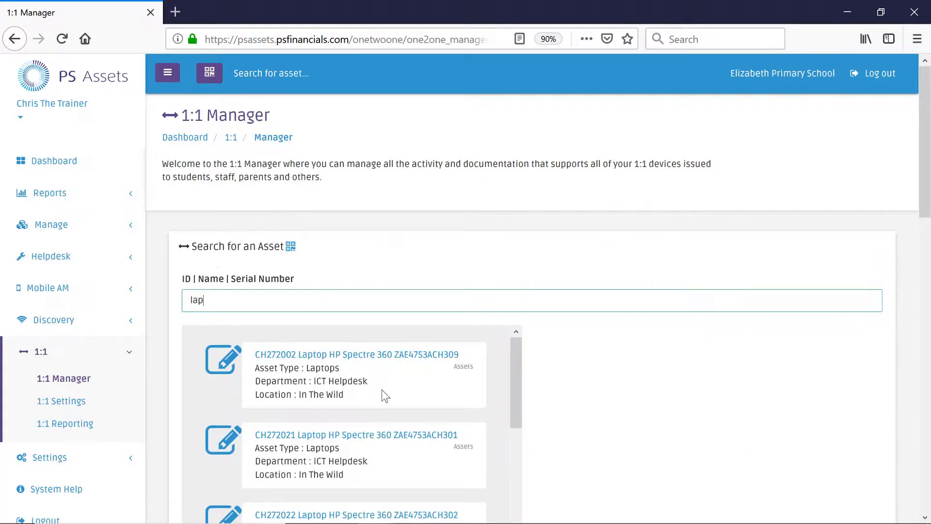
scroll("down", 3)
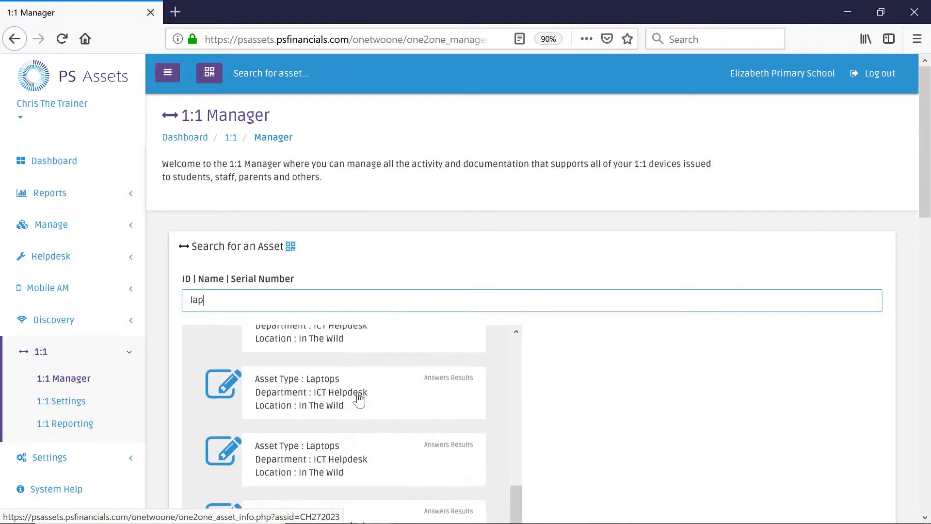
scroll("down", 3)
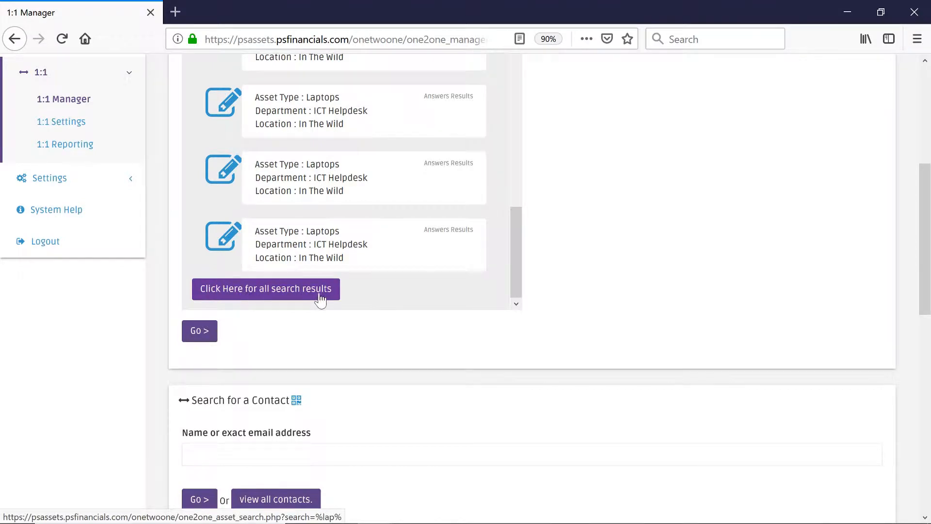
left_click(265, 289)
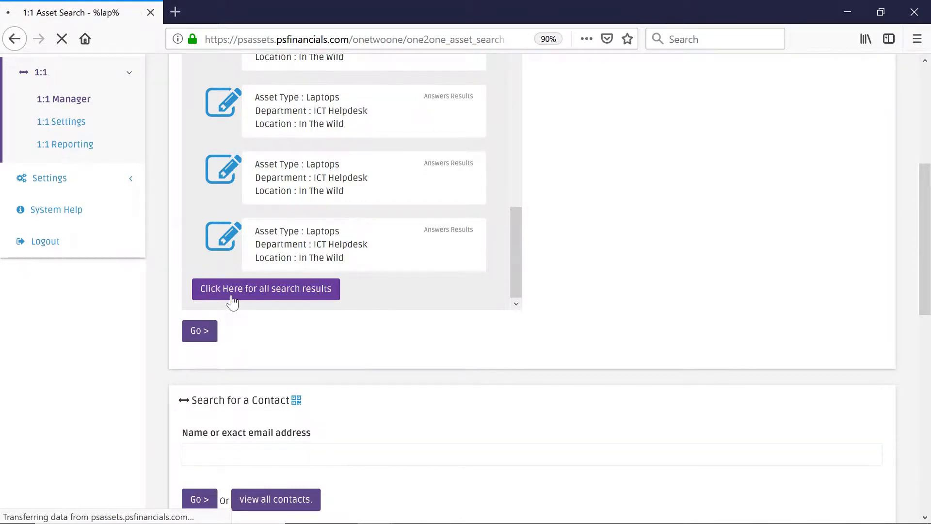
left_click(266, 289)
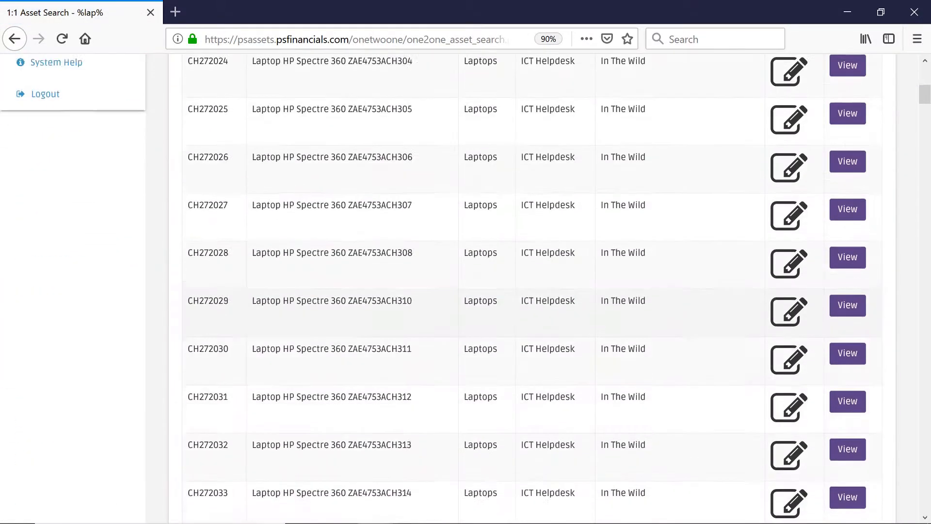
View the information page for laptop CH272035, the HP Spectre 360
scroll("down", 3)
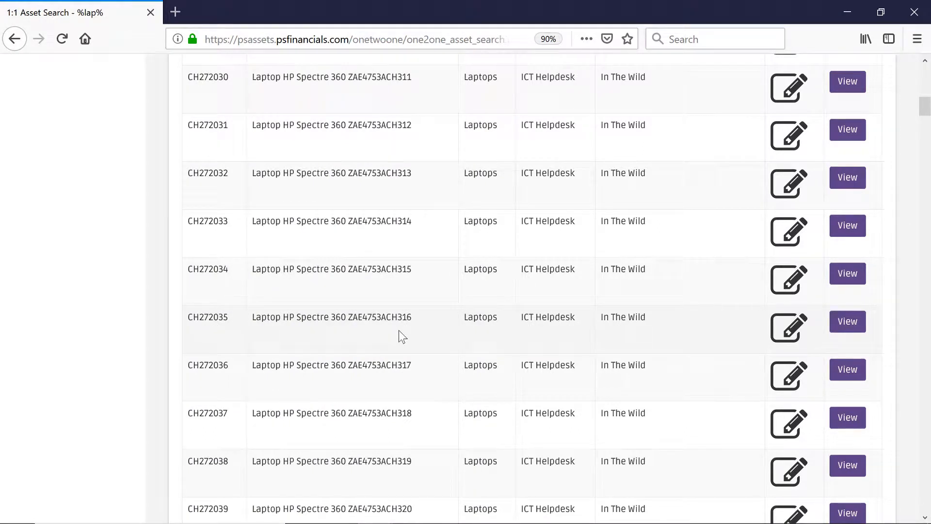
left_click(847, 321)
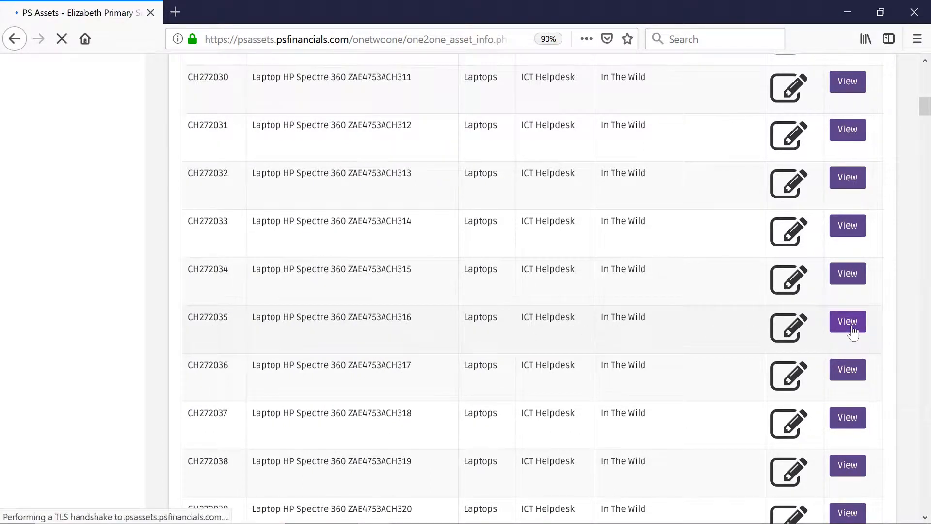
Search for a contact 'a s' to assign the laptop to
left_click(847, 321)
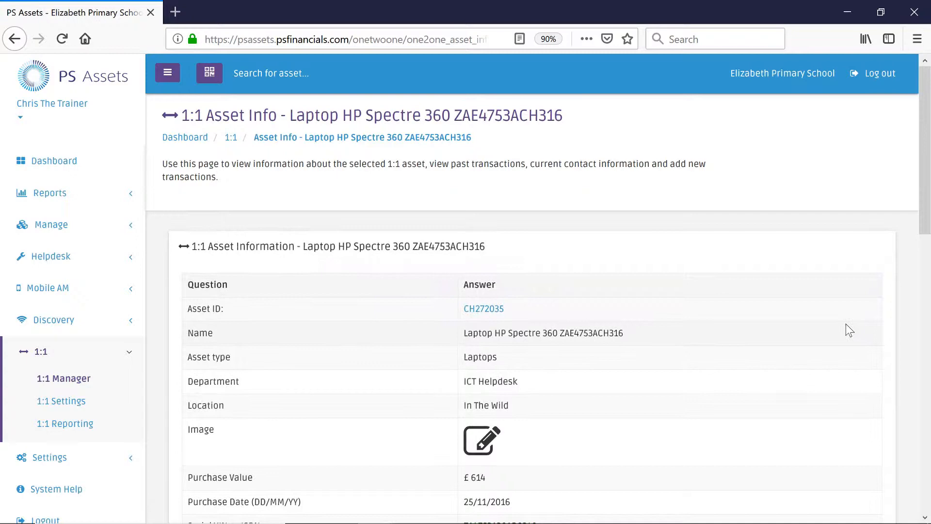
scroll("down", 3)
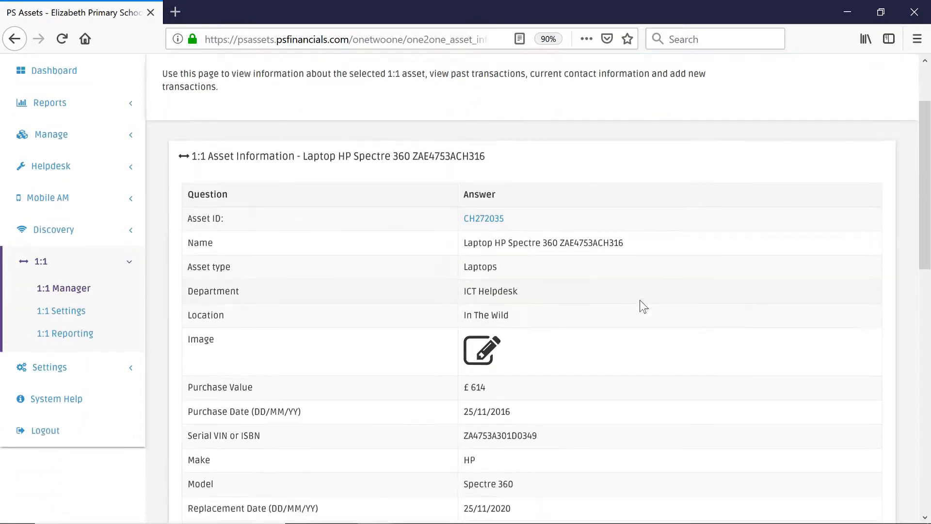
scroll("down", 3)
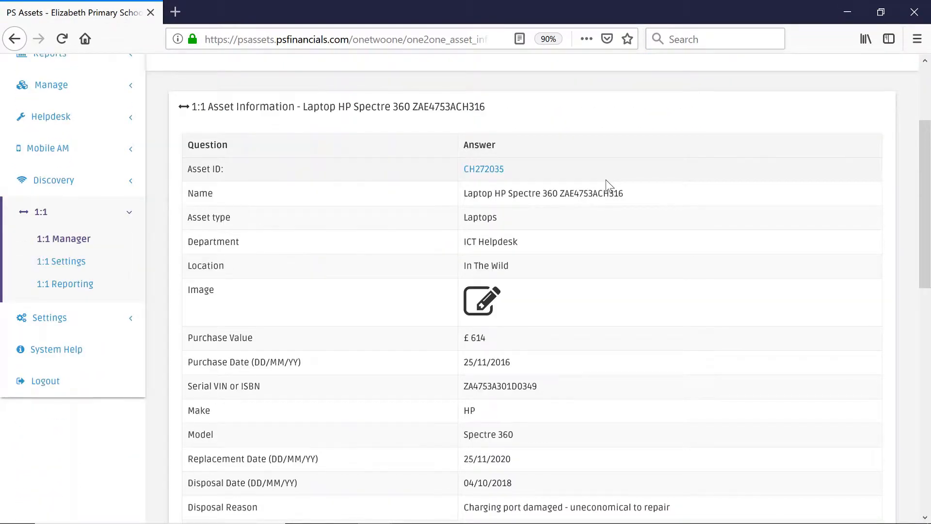
scroll("down", 3)
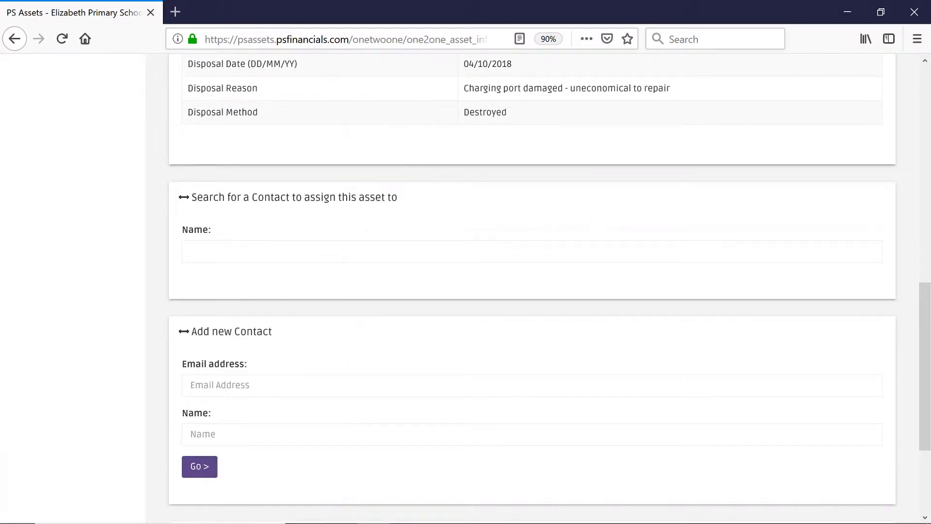
left_click(531, 263)
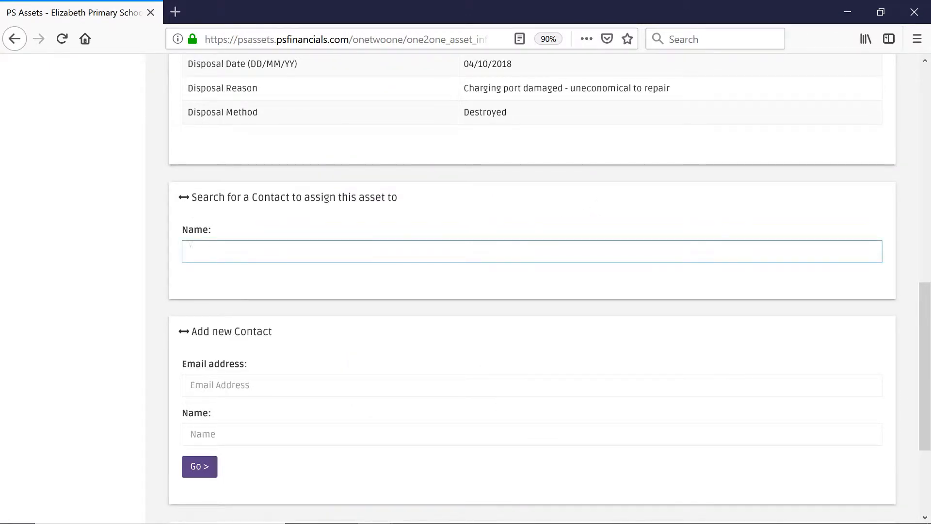
left_click(531, 250)
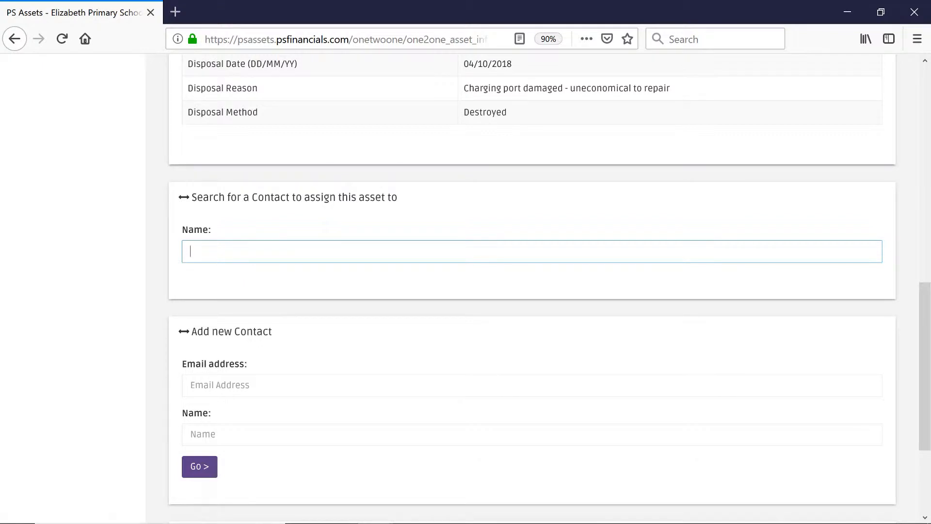
type("a s")
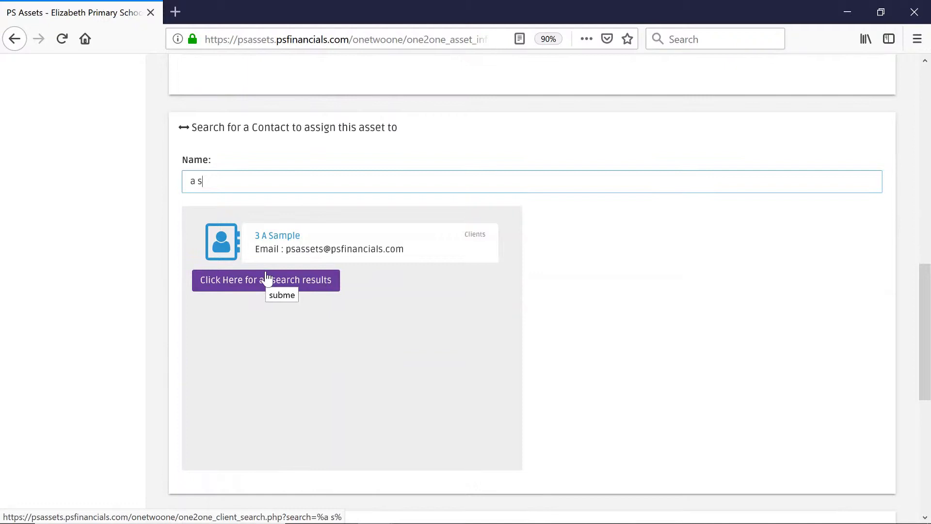
Assign the laptop to contact A Sample from the results
scroll("down", 3)
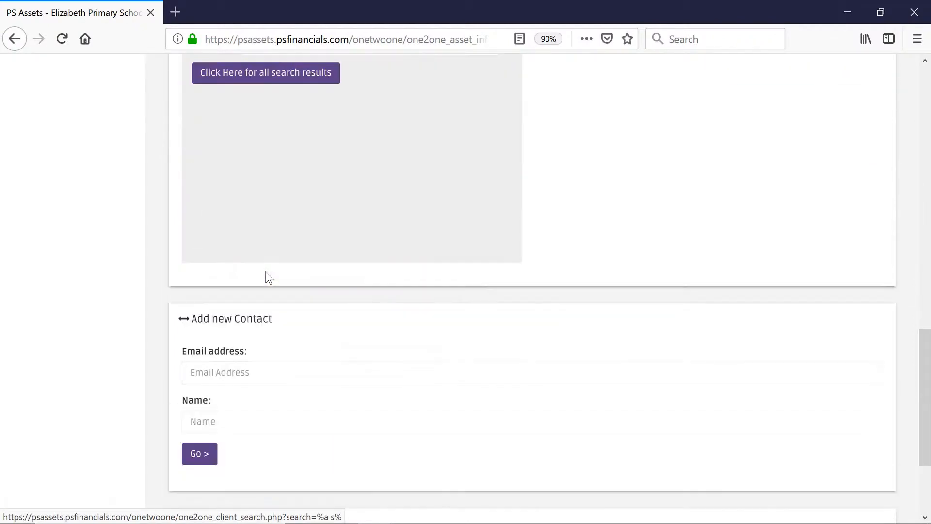
scroll("down", 3)
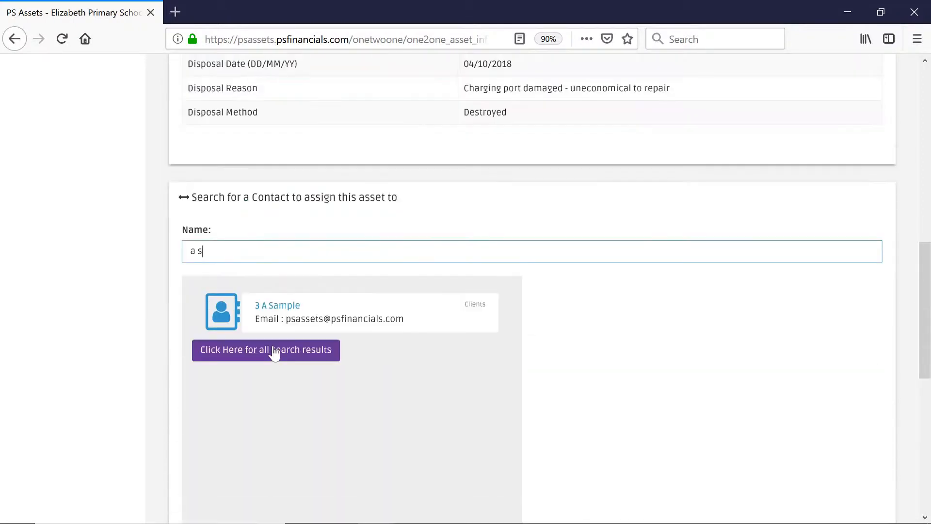
mouse_move(258, 313)
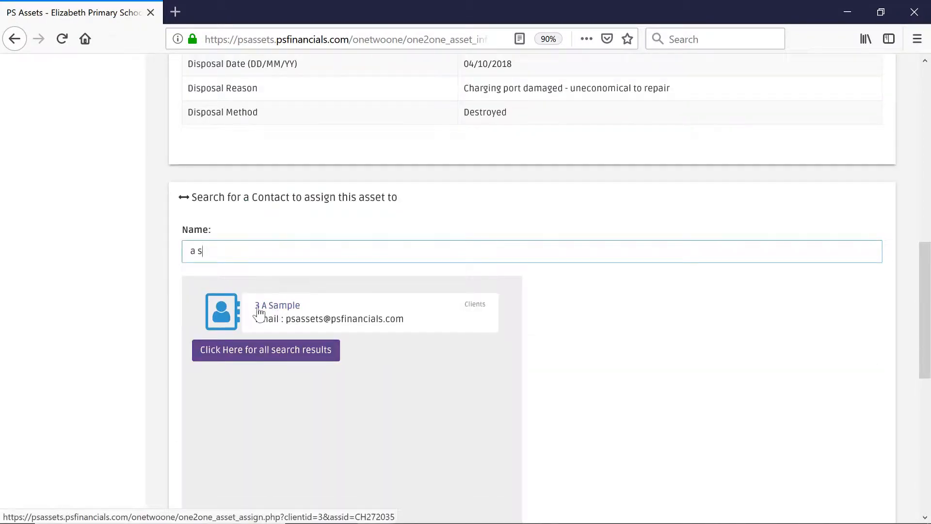
left_click(280, 311)
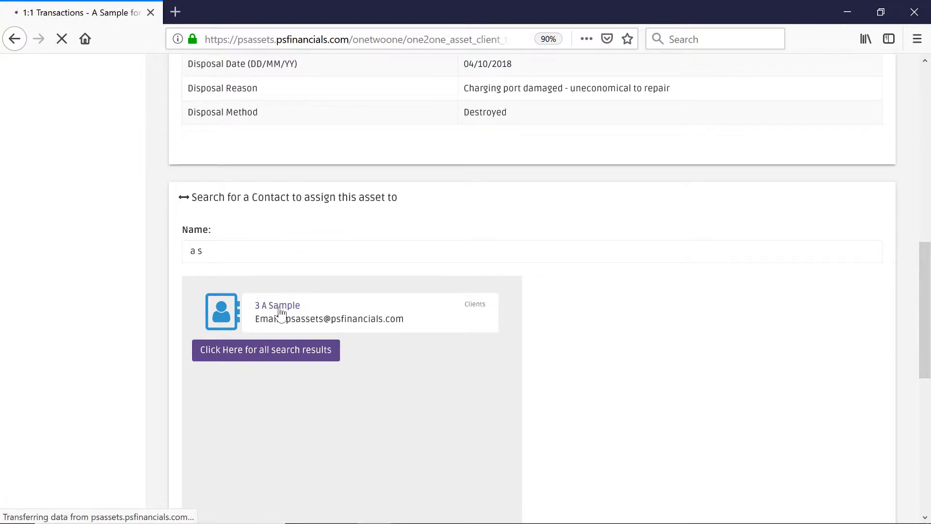
left_click(277, 312)
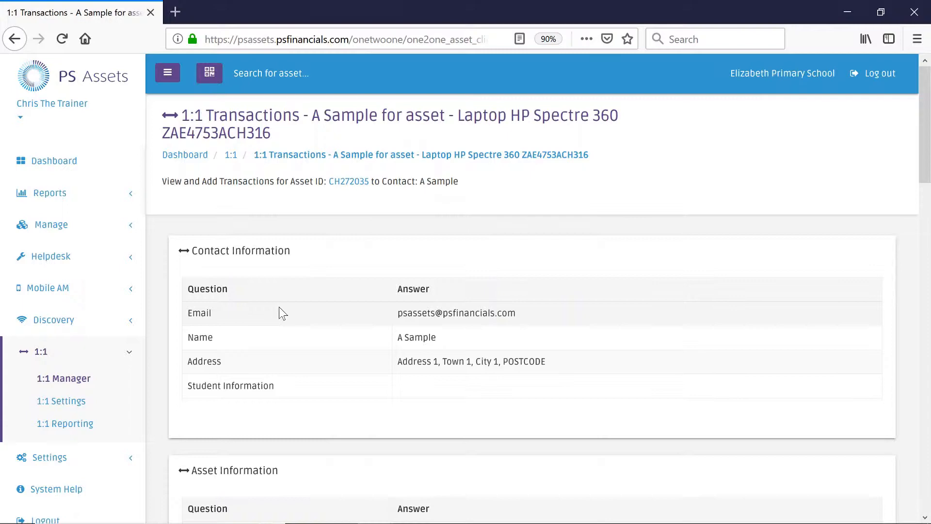
mouse_move(345, 279)
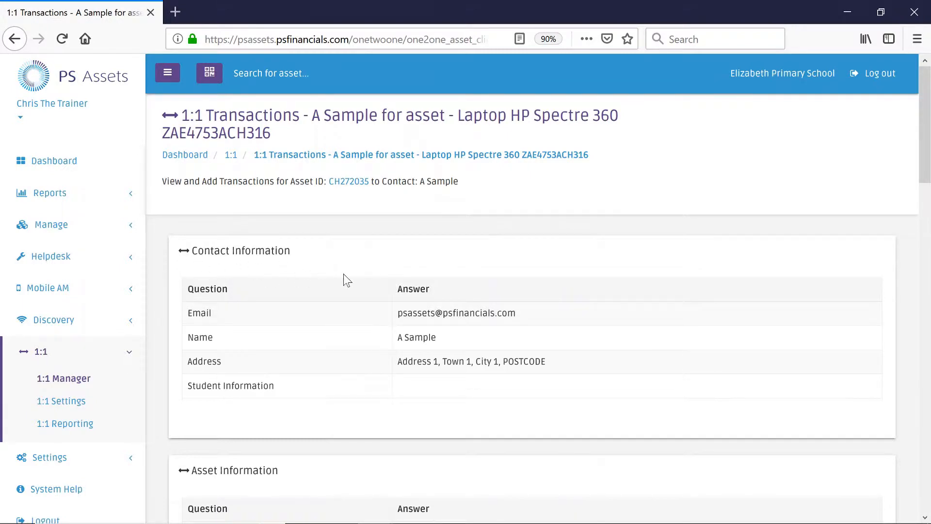
scroll("down", 3)
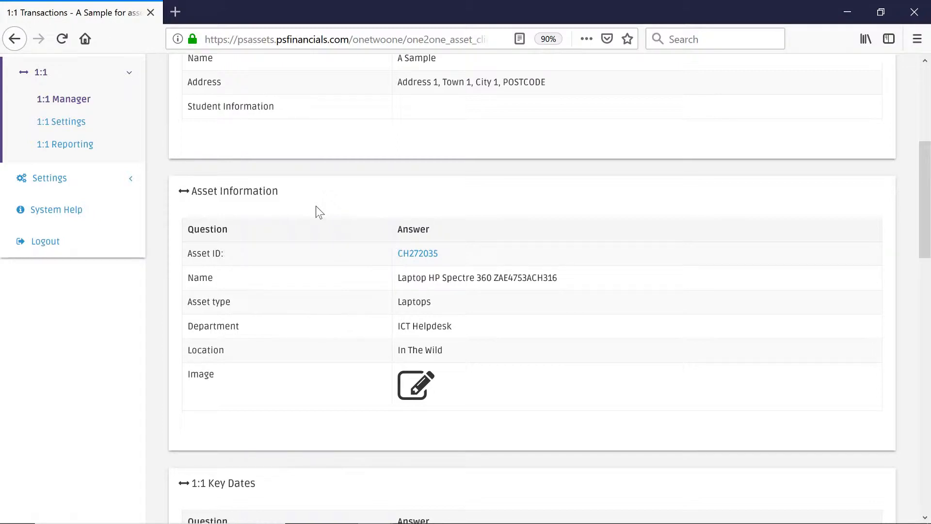
scroll("down", 3)
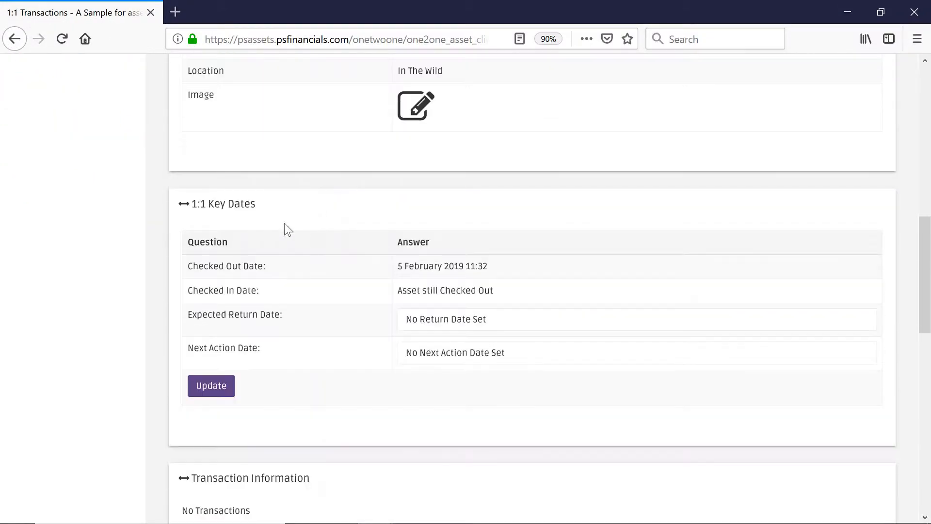
mouse_move(199, 225)
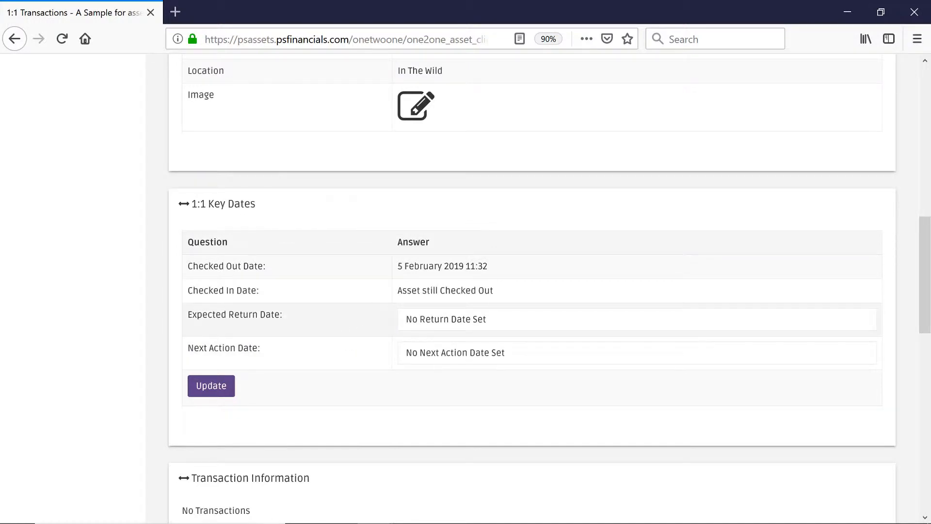
Set the expected return date to 28 February 2019 from the calendar
left_click(636, 318)
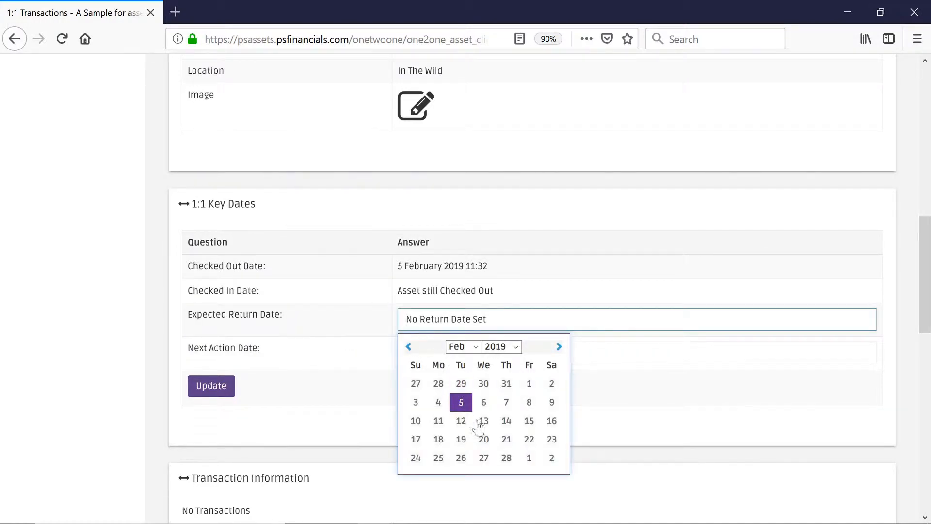
mouse_move(506, 458)
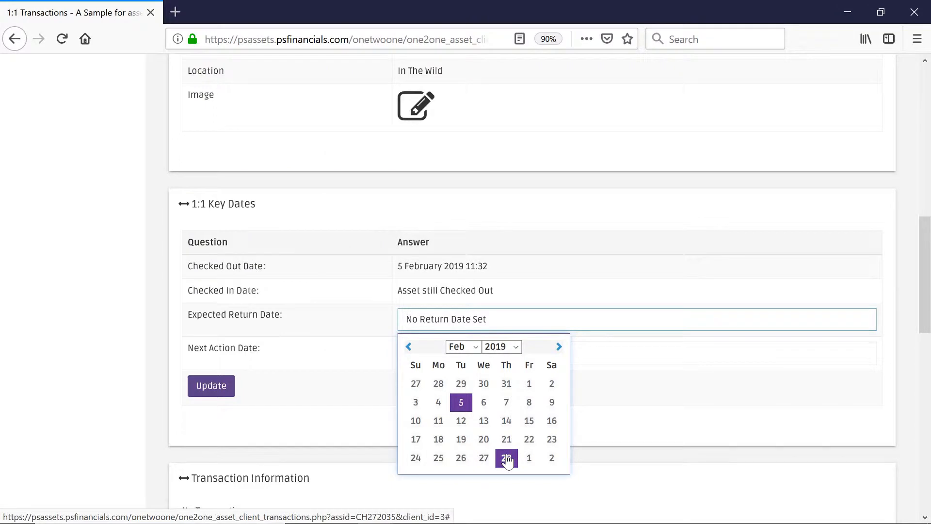
left_click(506, 458)
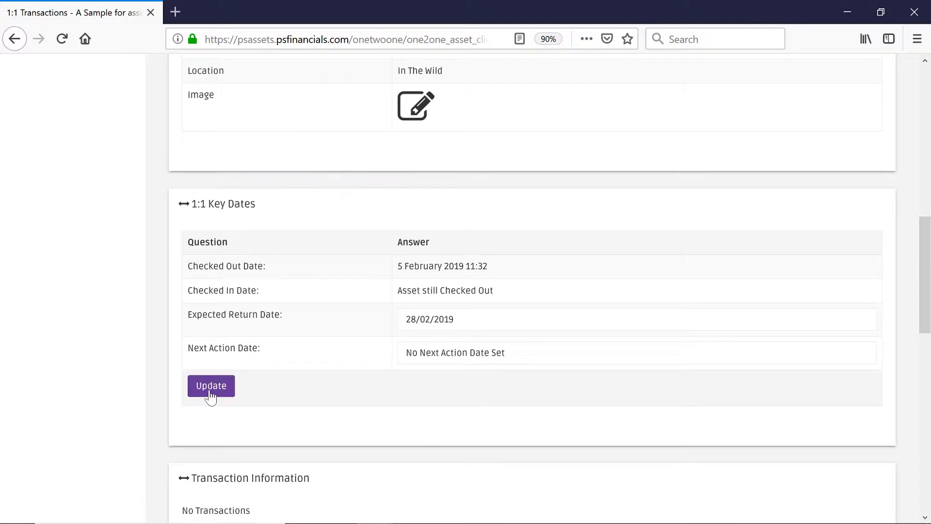
Go to the laptop's 1:1 Transactions page for A Sample and reach the Add Transaction form
left_click(211, 386)
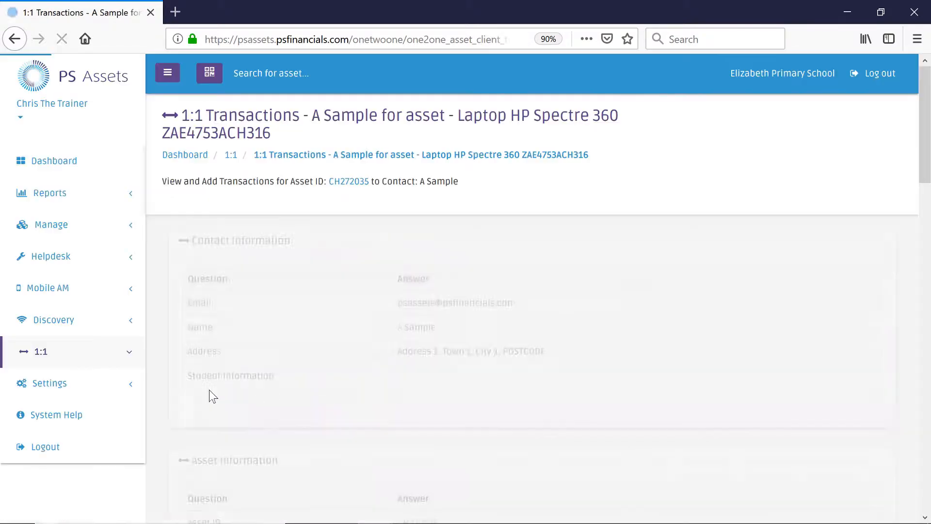
scroll("down", 3)
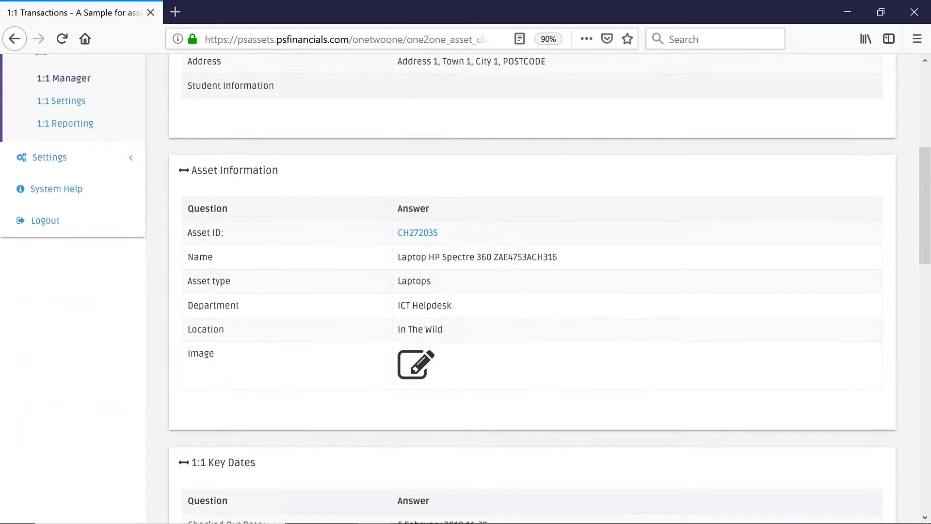
scroll("down", 3)
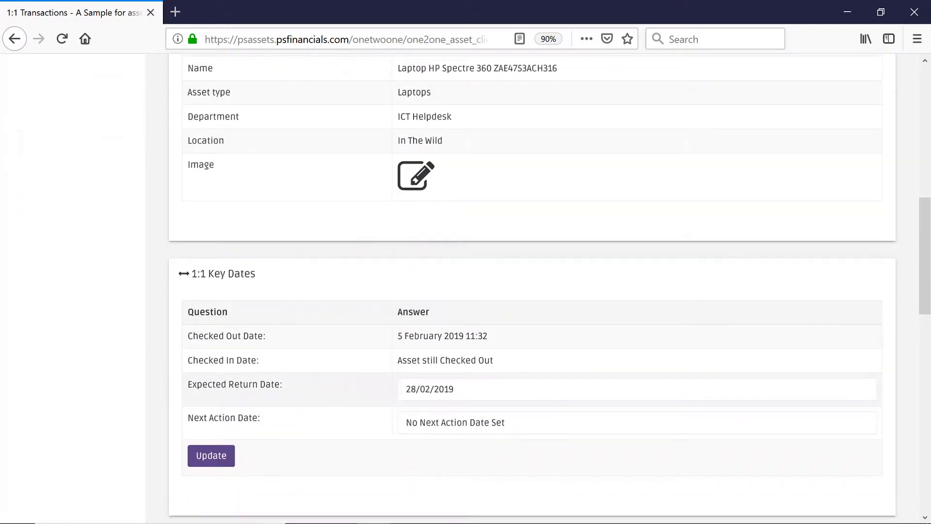
mouse_move(169, 394)
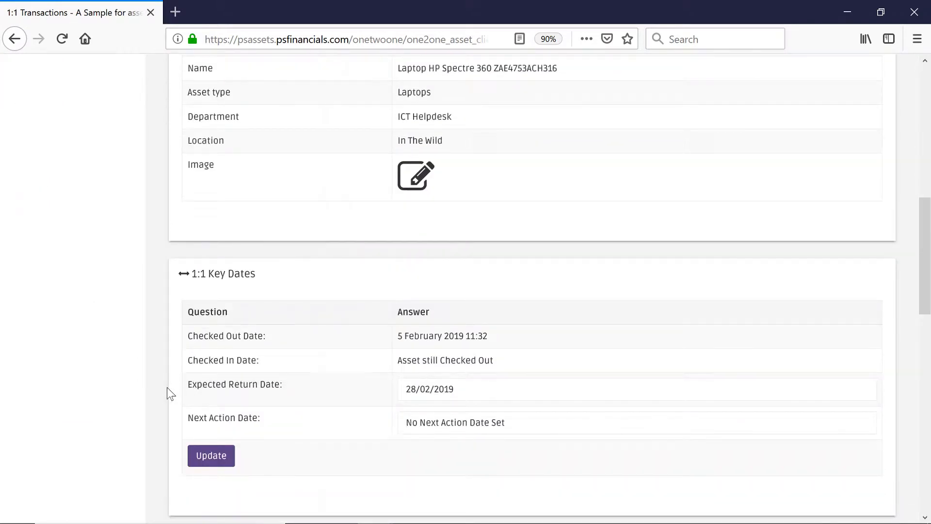
scroll("down", 3)
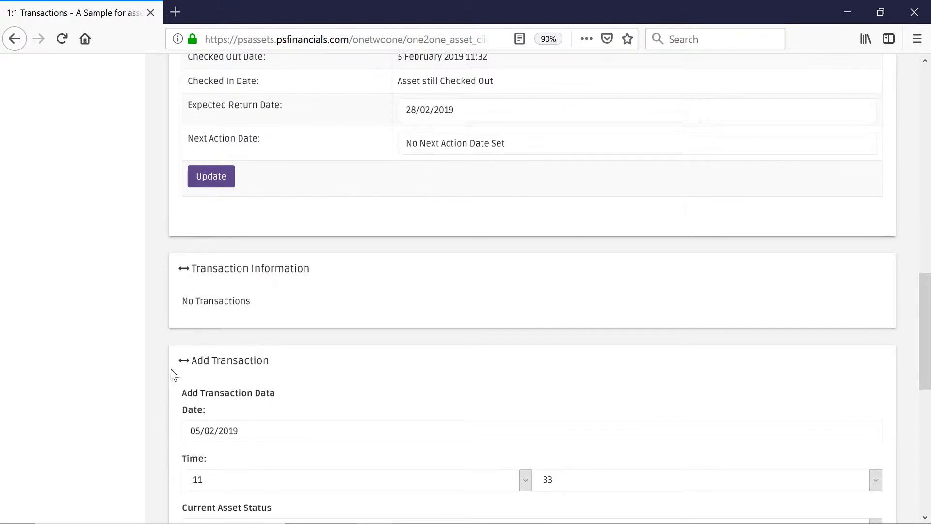
mouse_move(335, 286)
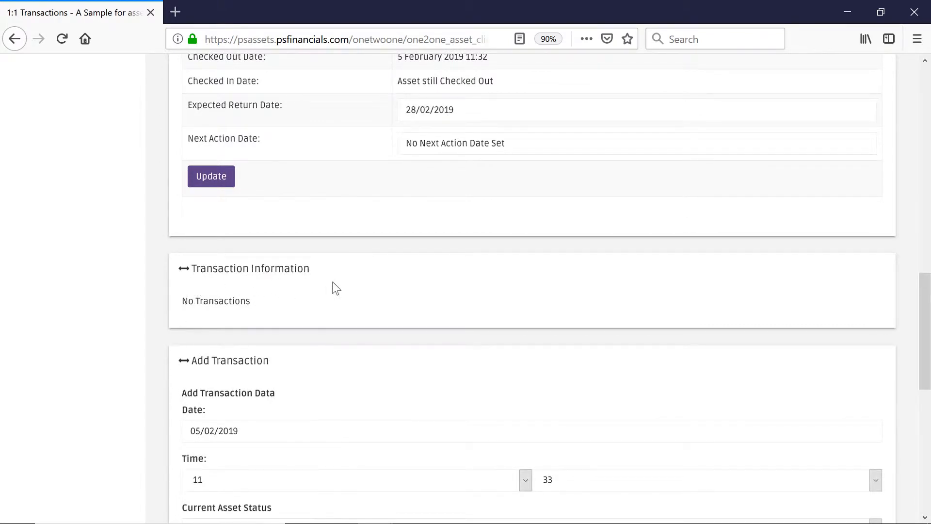
mouse_move(326, 287)
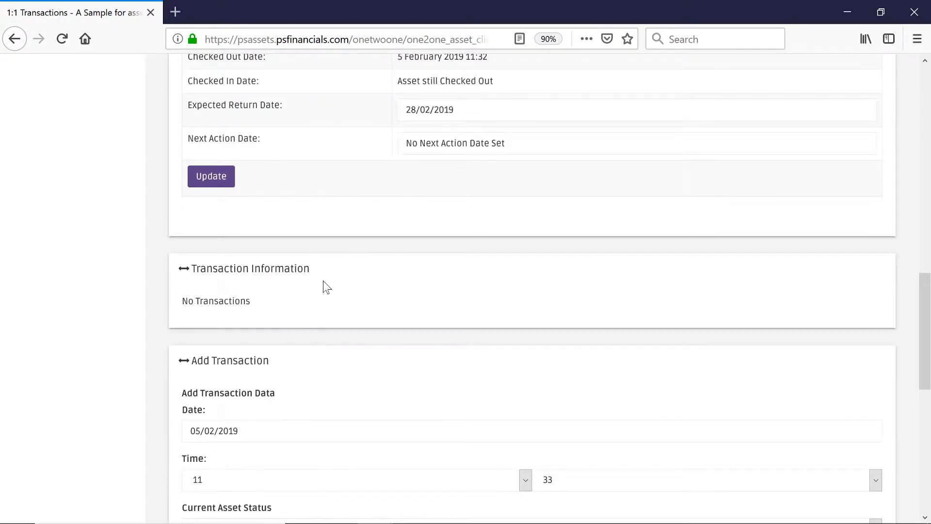
mouse_move(305, 314)
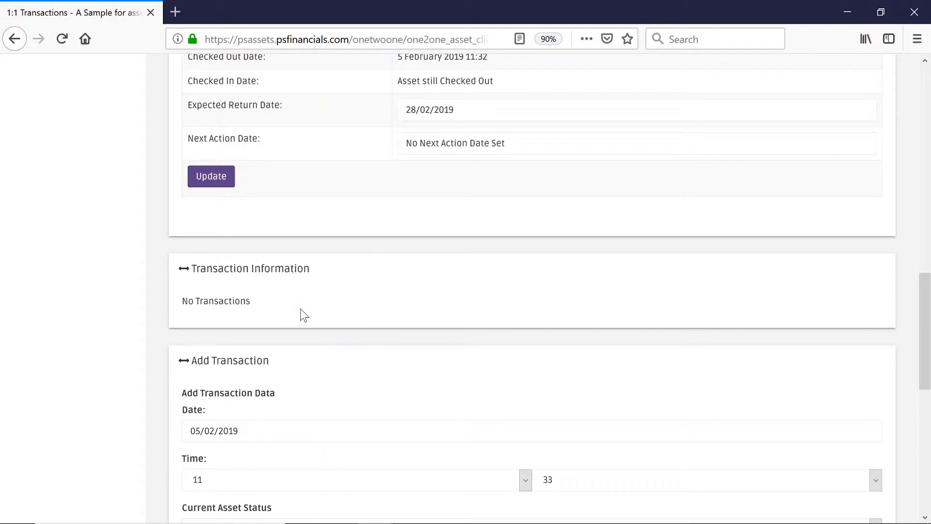
Set Current Asset Status to 'Booked out on loan'
scroll("down", 3)
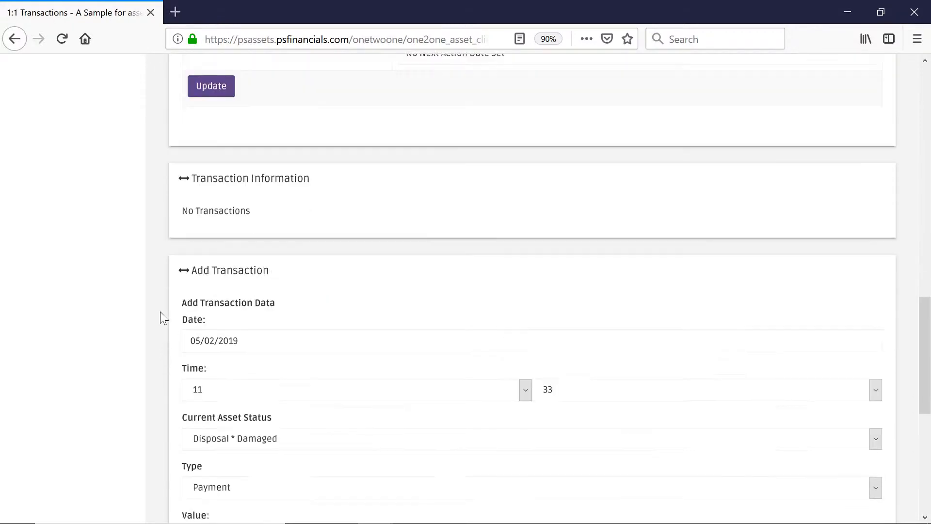
scroll("down", 3)
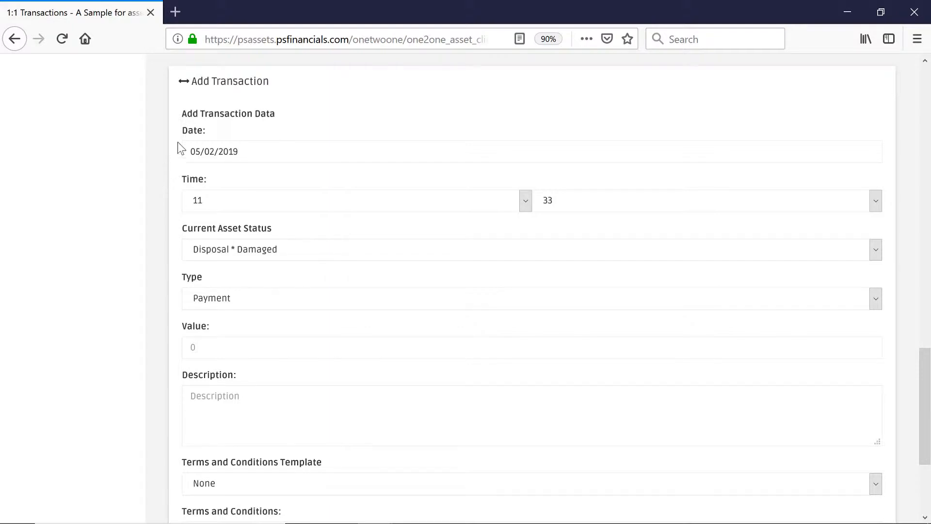
mouse_move(274, 199)
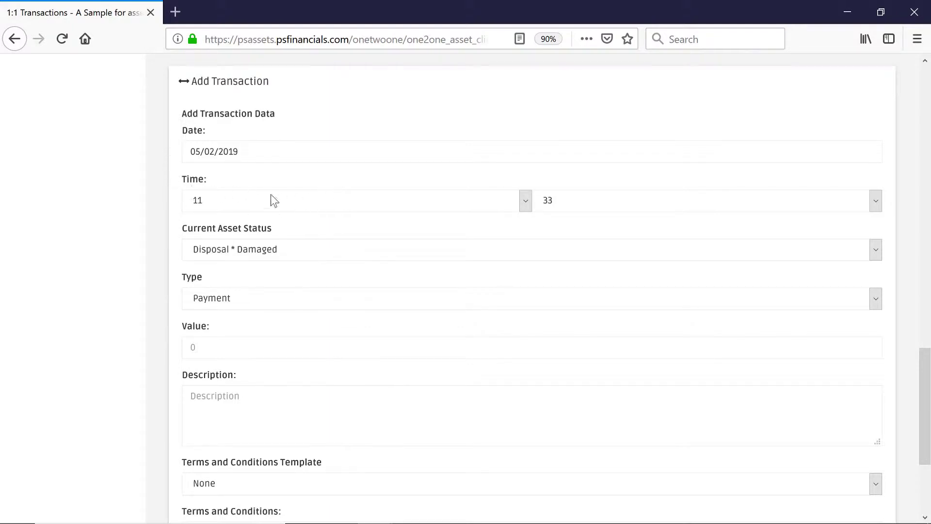
scroll("down", 3)
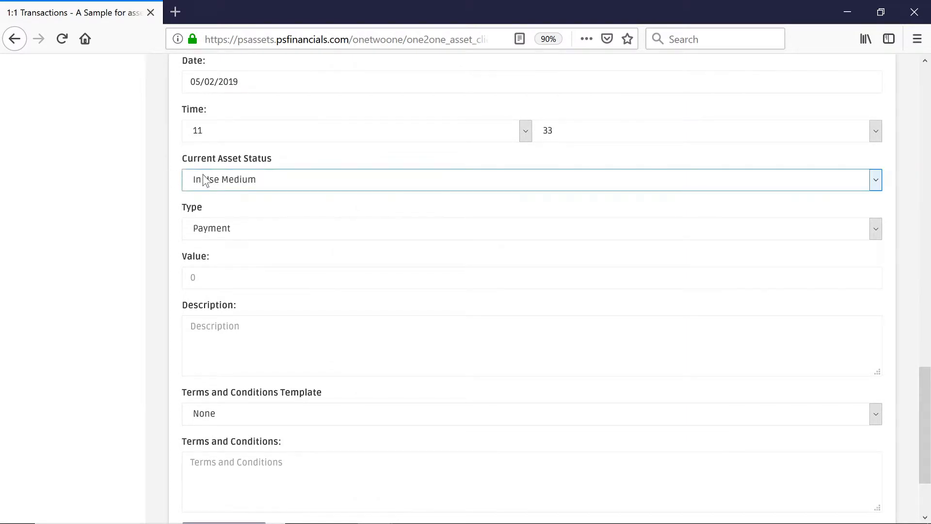
left_click(530, 179)
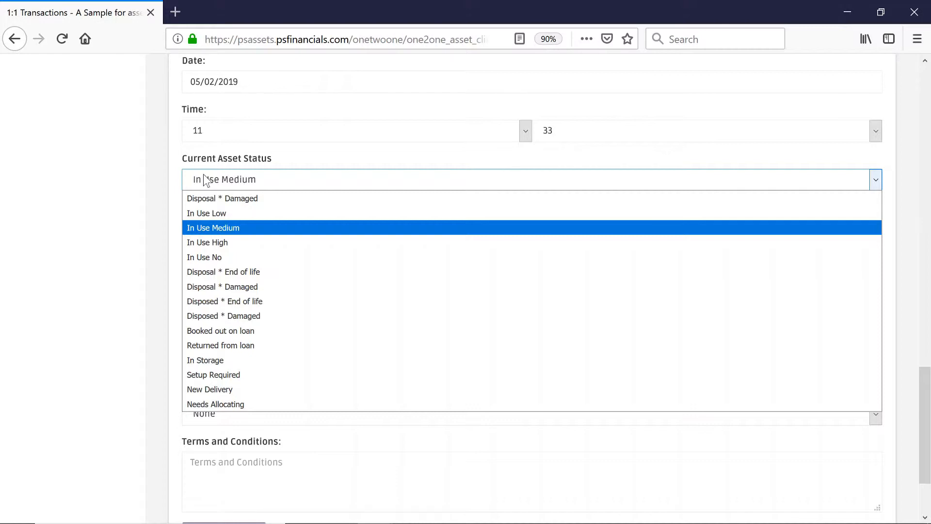
mouse_move(199, 345)
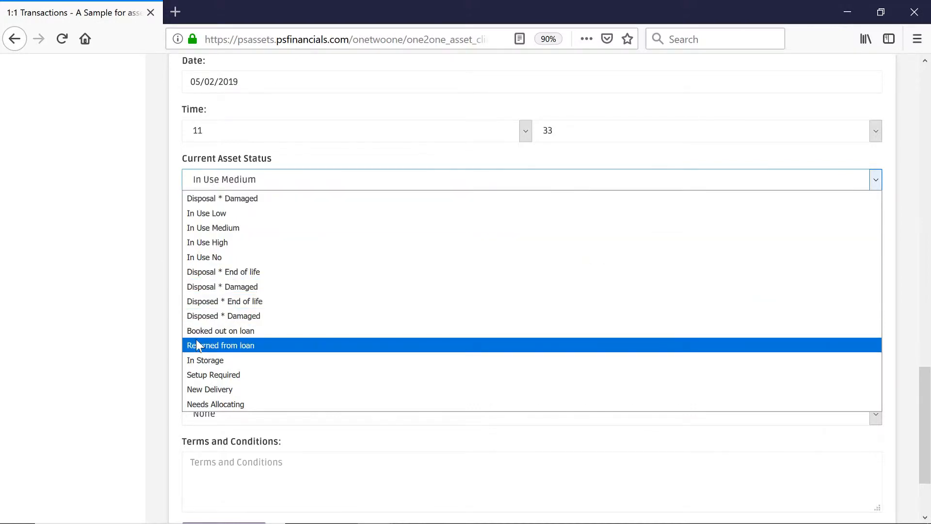
left_click(221, 331)
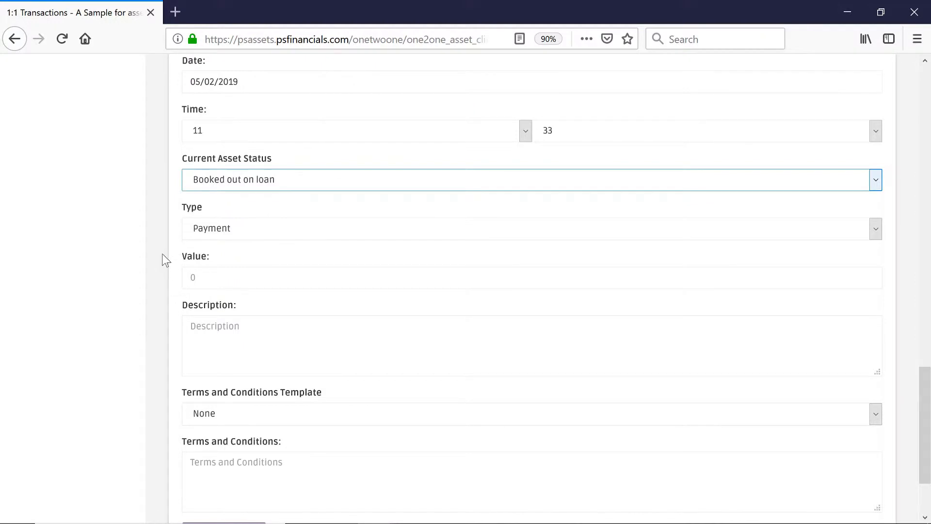
mouse_move(236, 228)
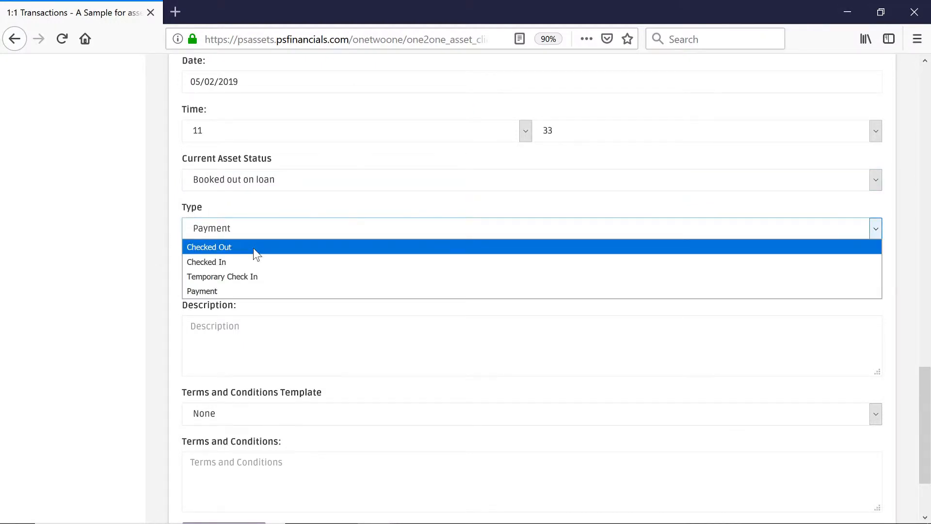
Set the transaction type to 'Checked Out' and move to the Description box
left_click(209, 247)
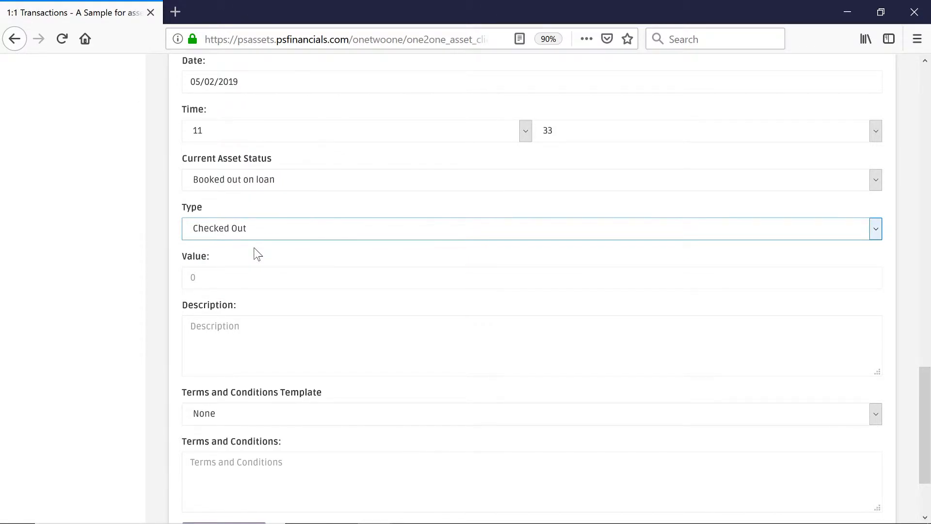
scroll("down", 3)
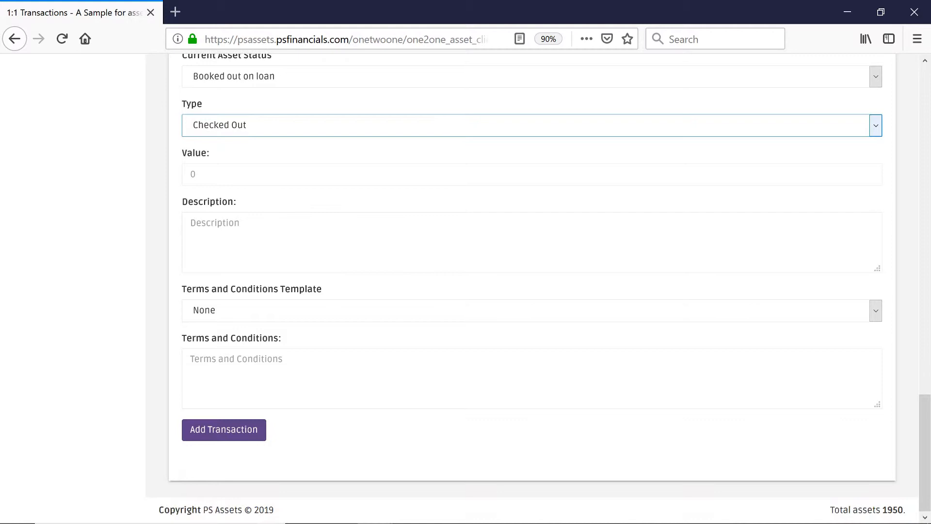
mouse_move(228, 167)
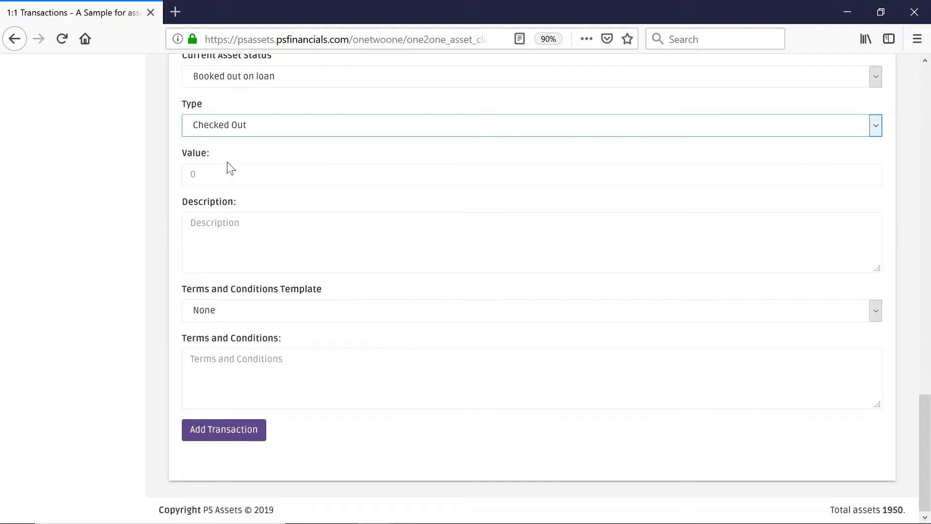
mouse_move(223, 209)
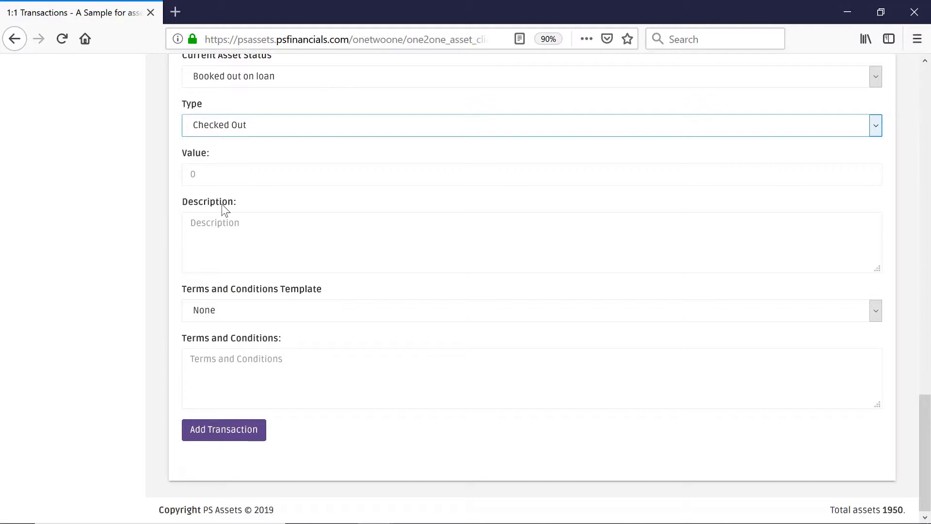
left_click(528, 252)
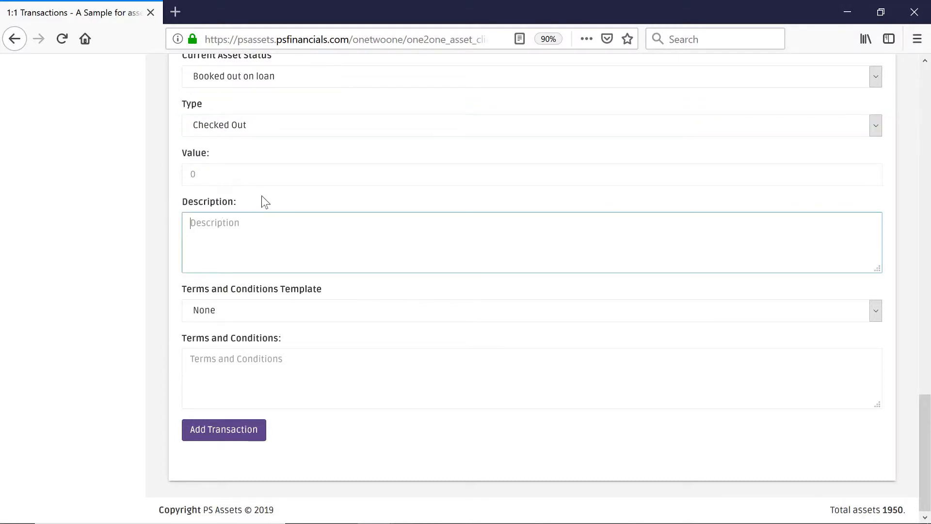
Describe the short-term laptop loan while the allocated laptop is repaired, noting the cracked casing
type("Short term loan of a laptop")
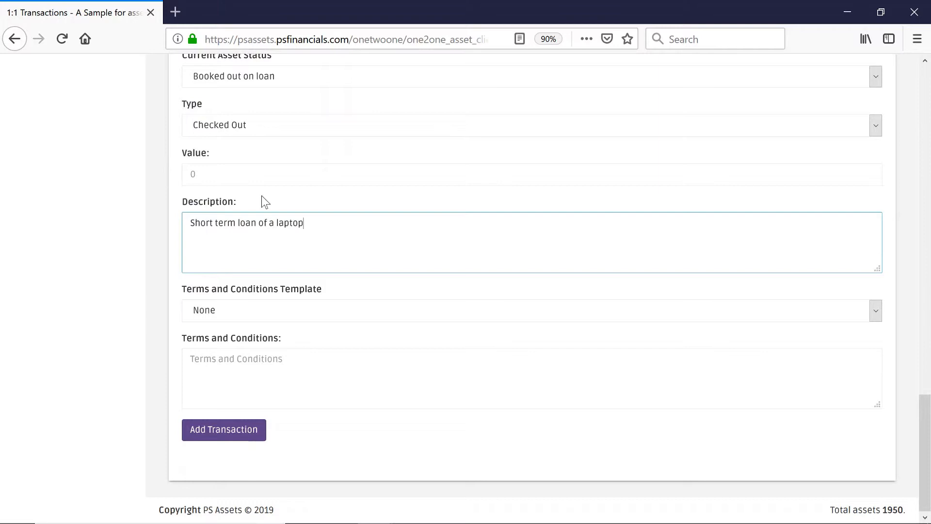
type("while allocated laptop is being repaired. Laptop has a crack to the casing to the")
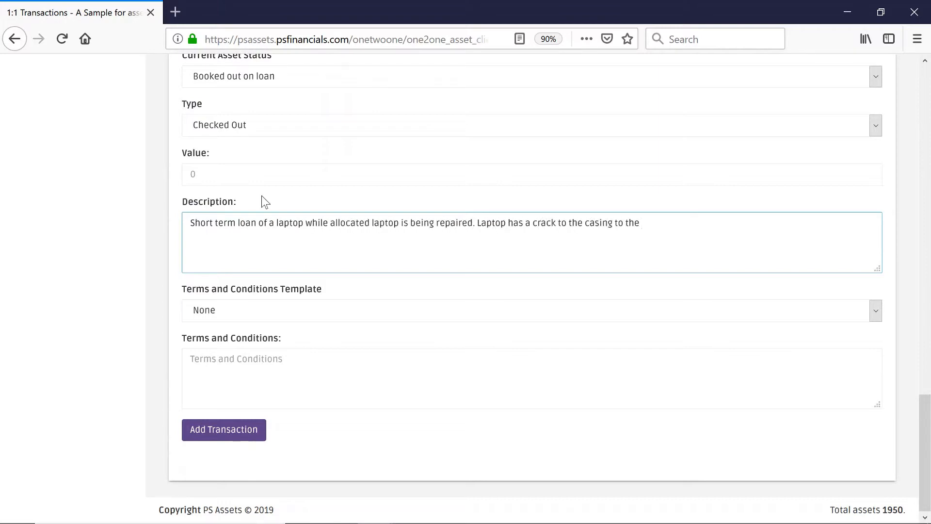
type("right of the screen.")
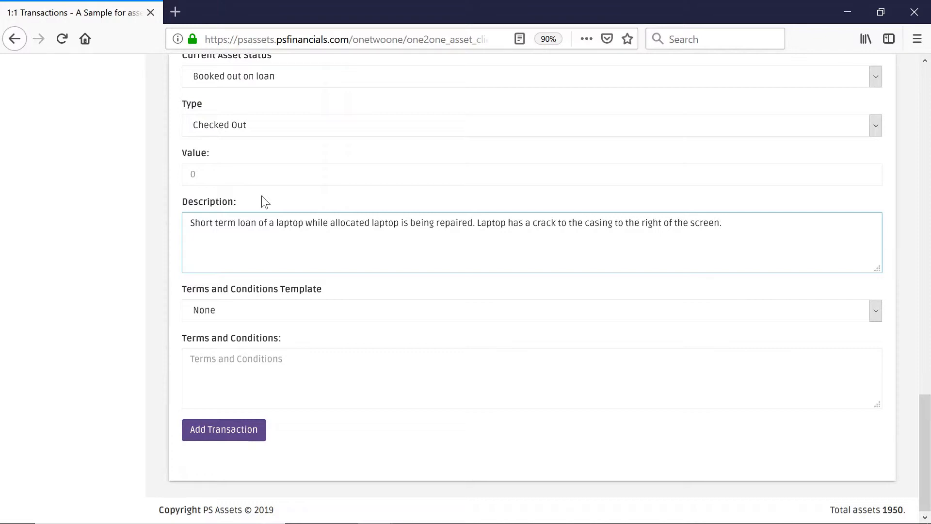
Attach the Transaction Acknowledgment terms and add the checkout transaction
left_click(530, 309)
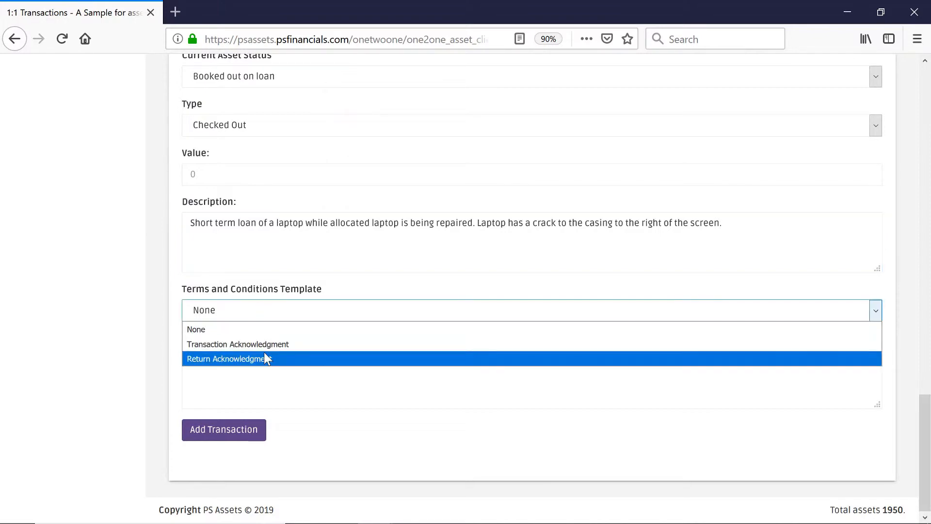
left_click(236, 343)
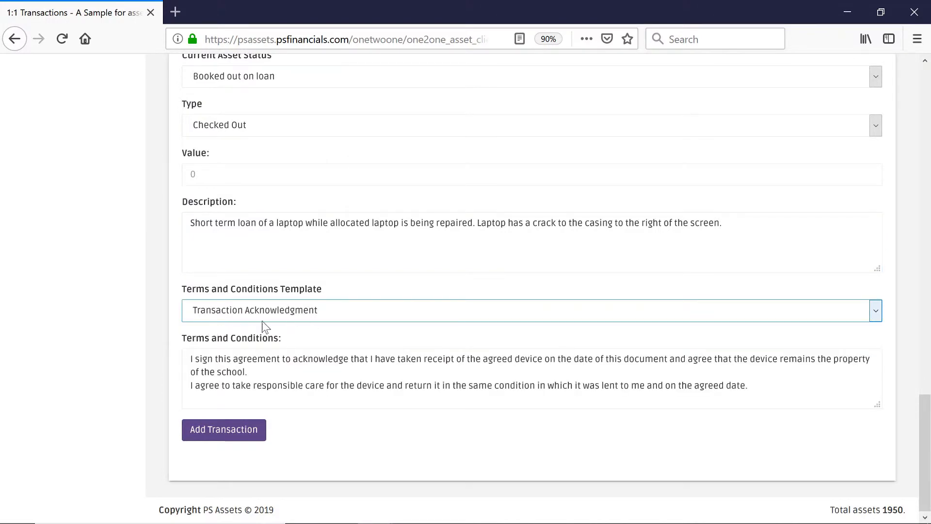
mouse_move(305, 329)
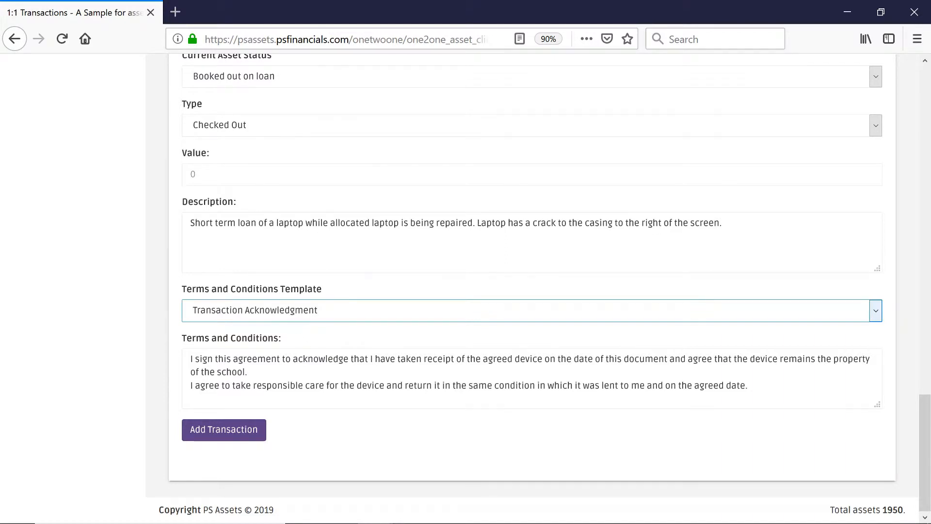
mouse_move(247, 437)
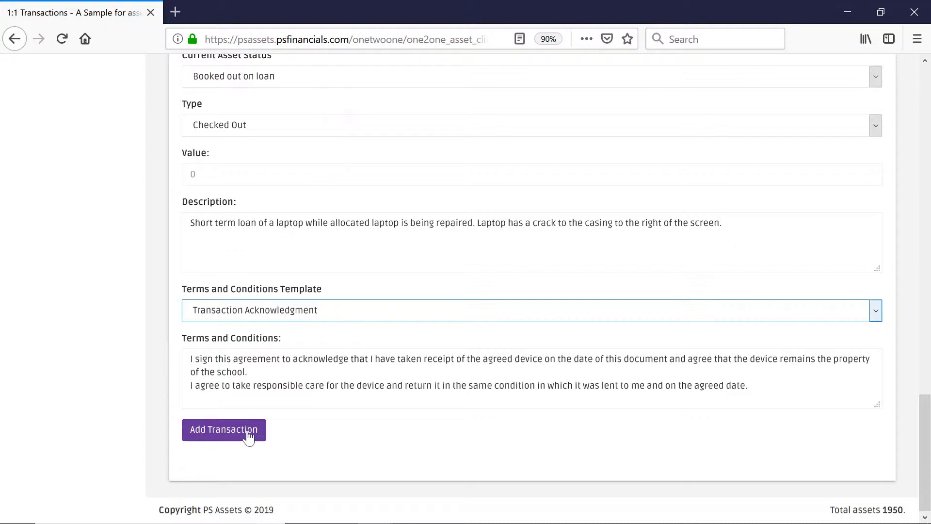
left_click(223, 430)
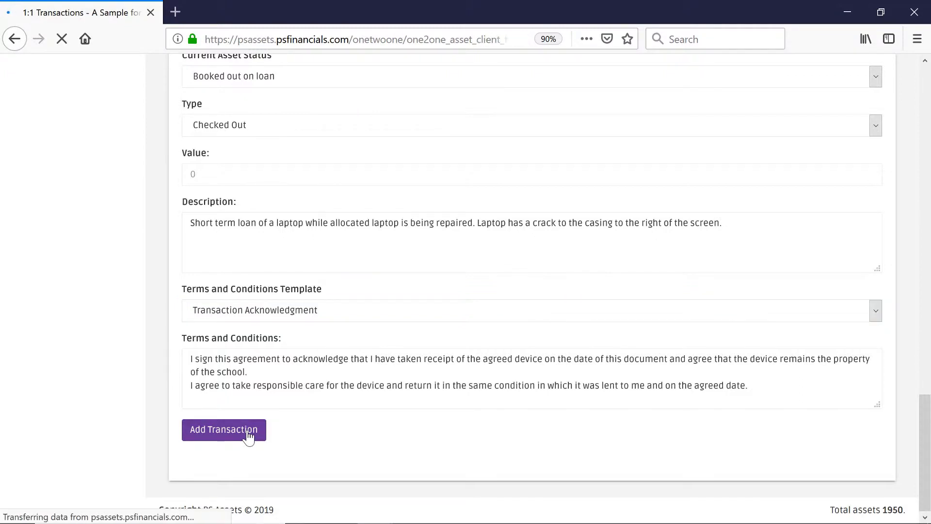
left_click(223, 429)
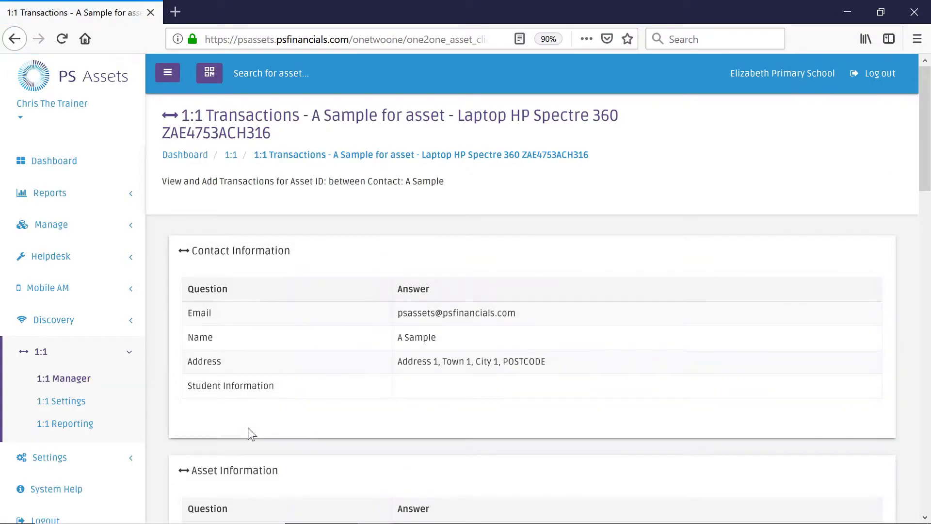
scroll("down", 3)
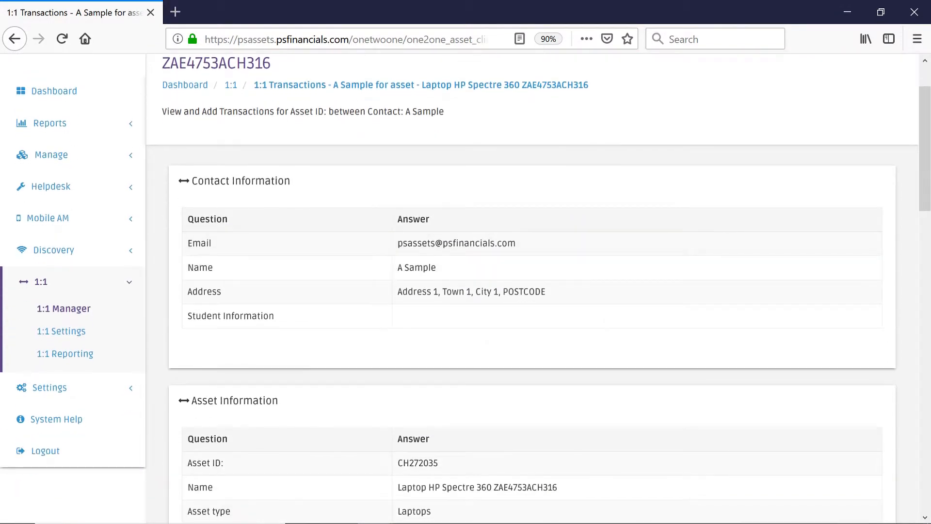
scroll("down", 3)
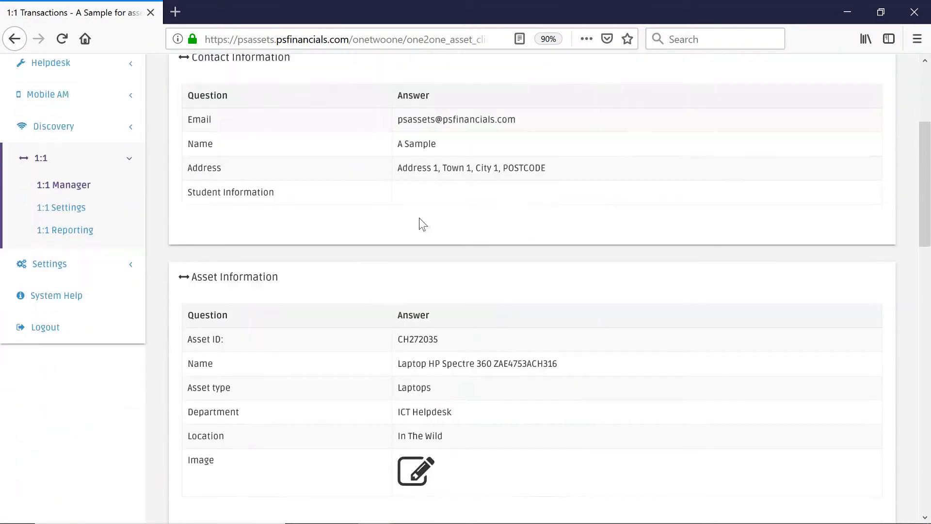
scroll("down", 3)
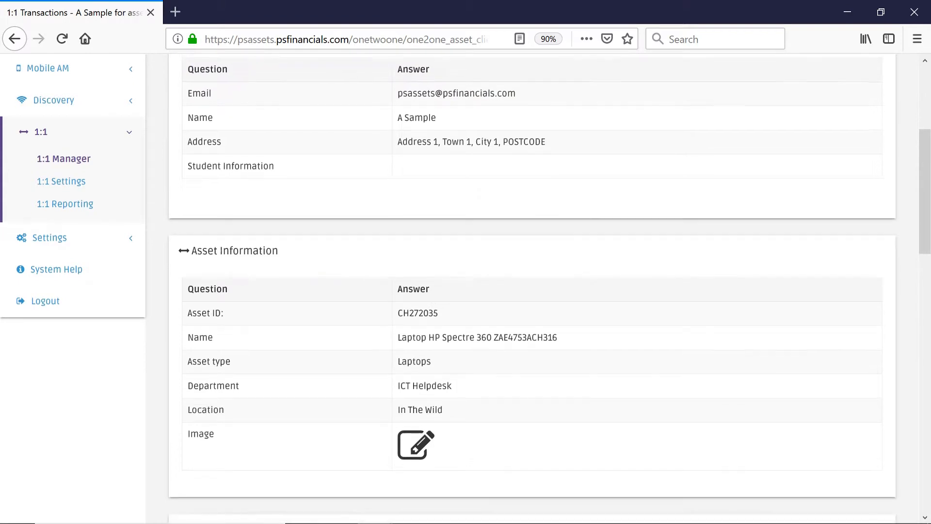
scroll("down", 3)
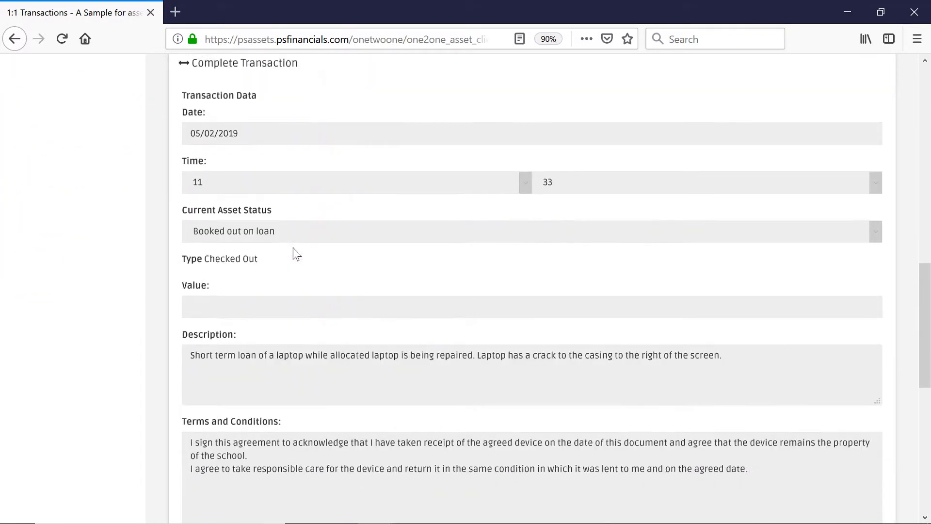
scroll("down", 3)
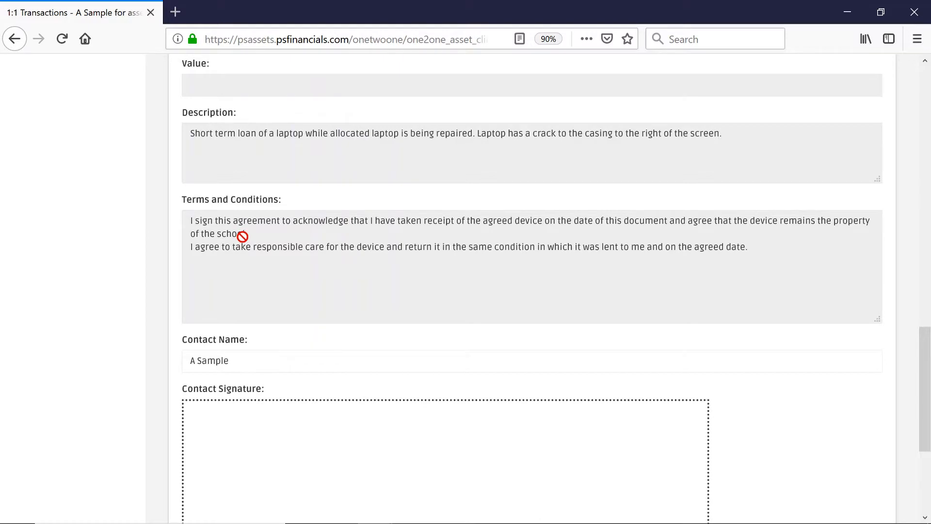
scroll("down", 3)
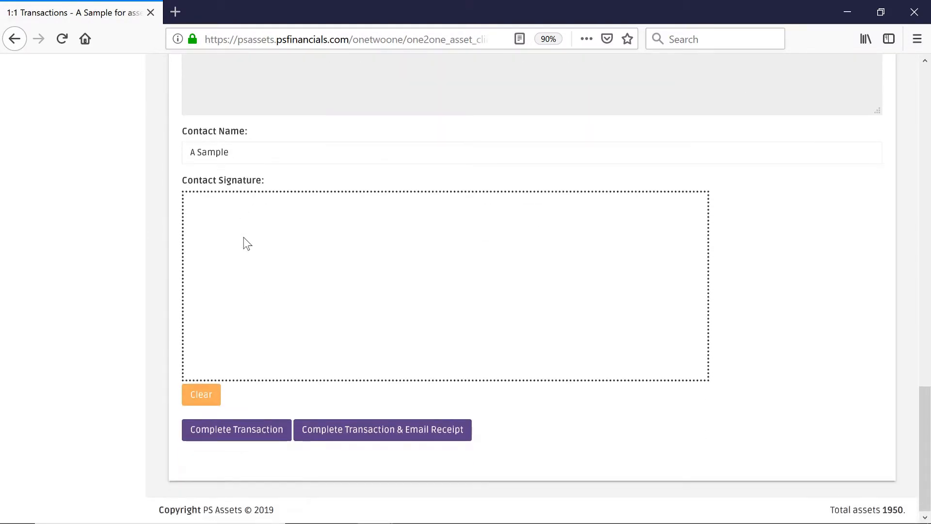
mouse_move(252, 268)
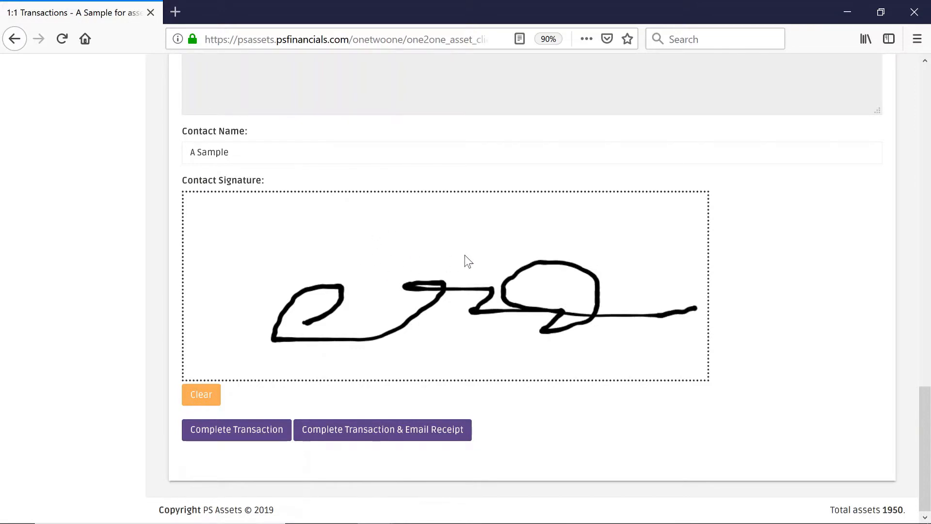
mouse_move(258, 400)
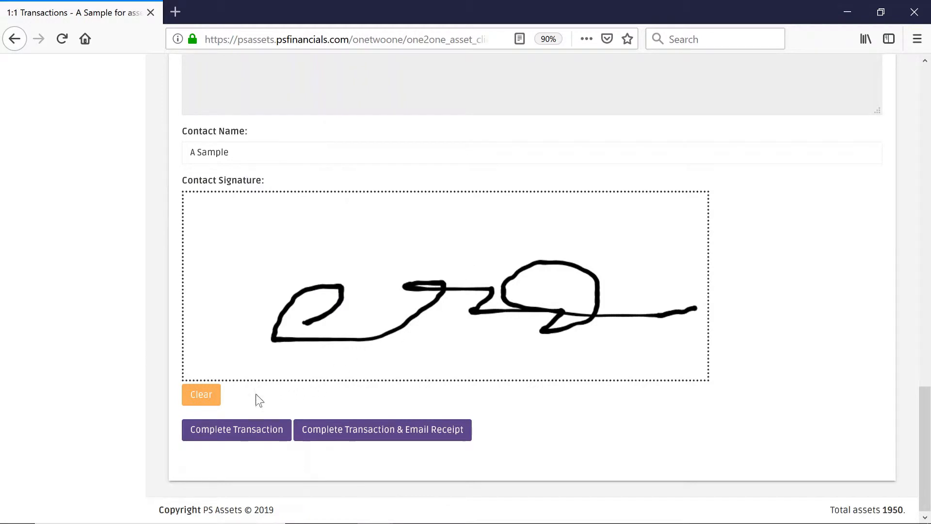
Clear the first signature attempt and draw a fresh signature for A Sample
left_click(201, 394)
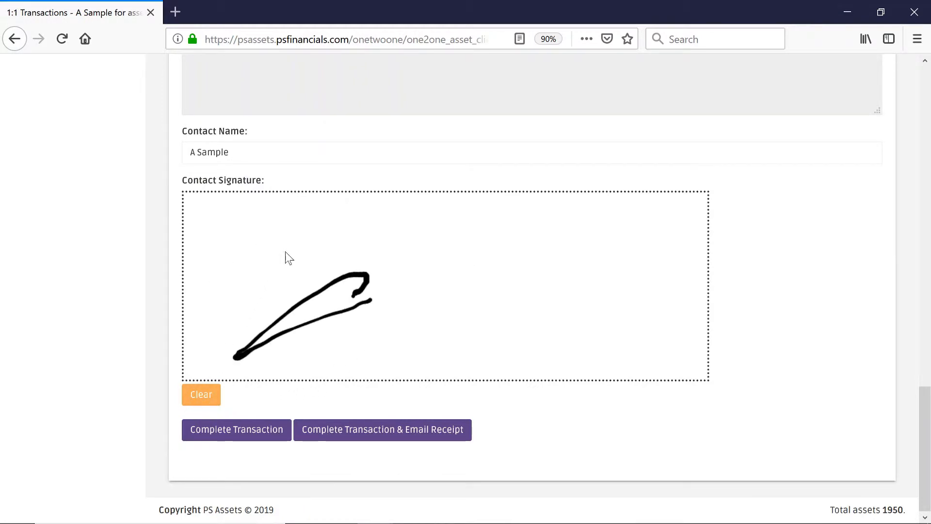
left_click_drag(356, 279, 469, 330)
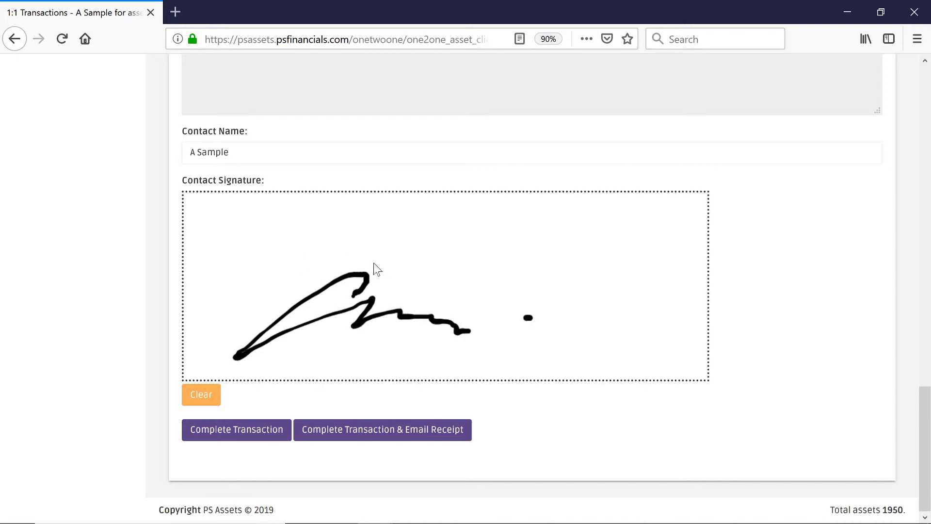
left_click_drag(522, 321, 659, 314)
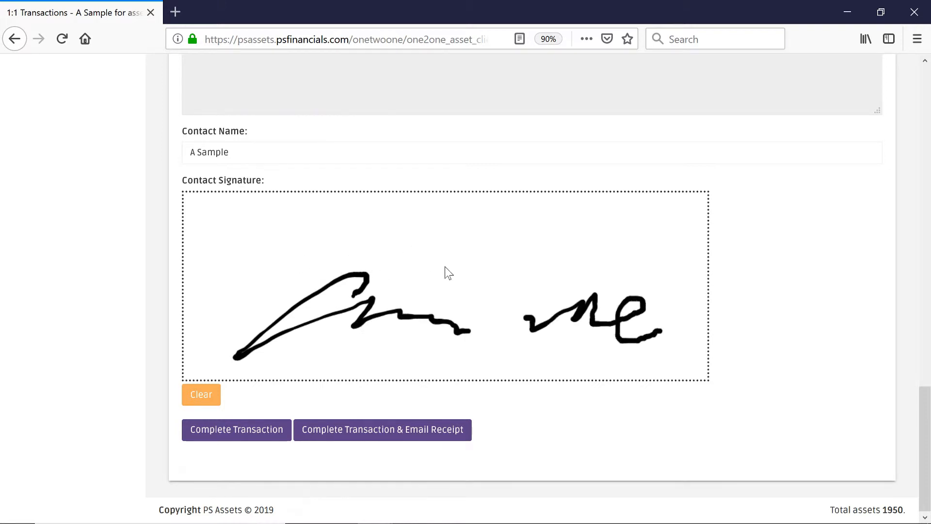
mouse_move(308, 386)
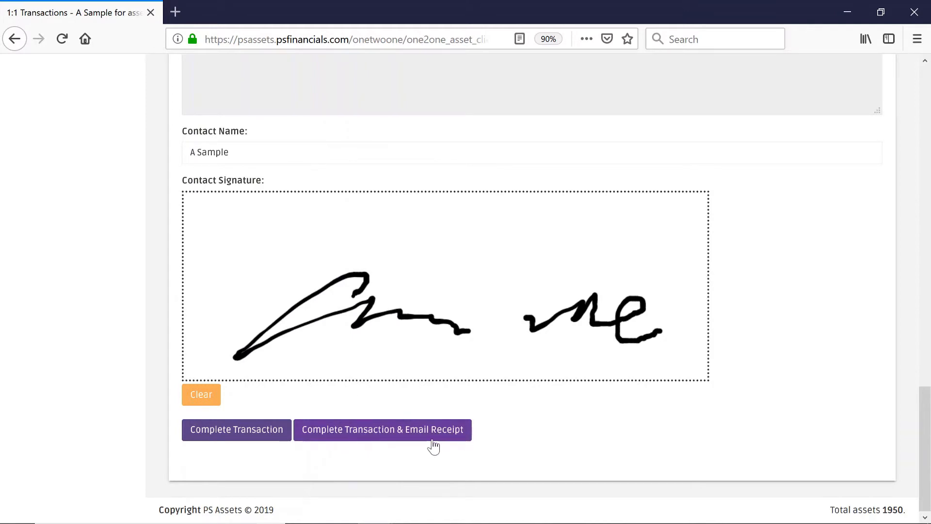
mouse_move(452, 448)
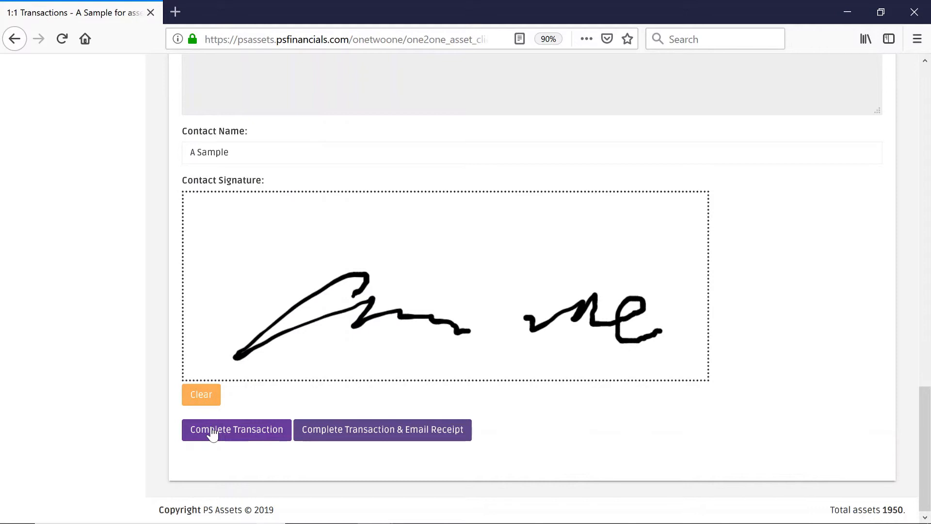
Complete the transaction without emailing a receipt and reach the Checked Out entry in Transaction Information
left_click(236, 429)
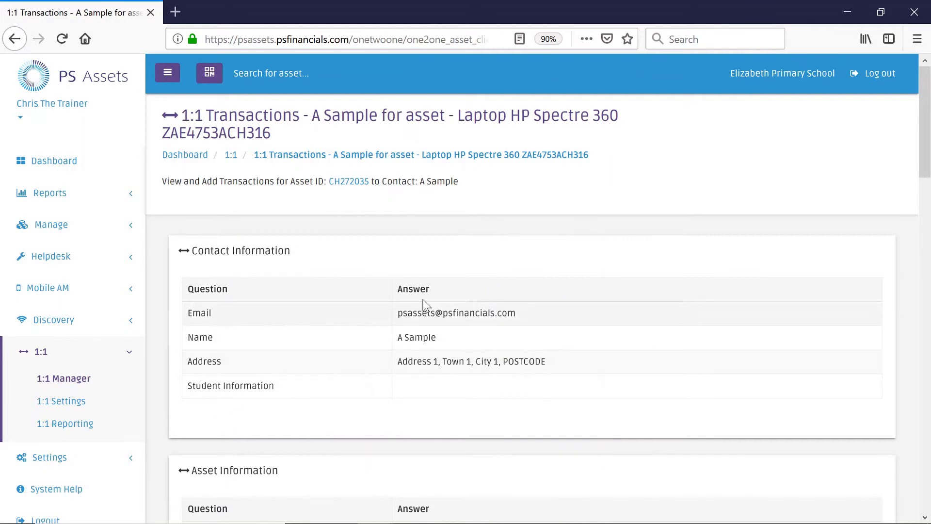
scroll("down", 3)
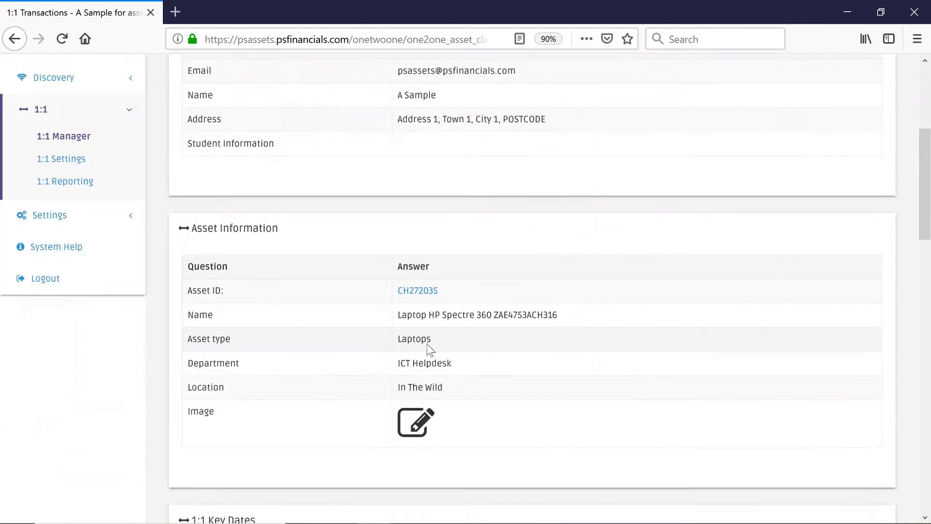
scroll("down", 3)
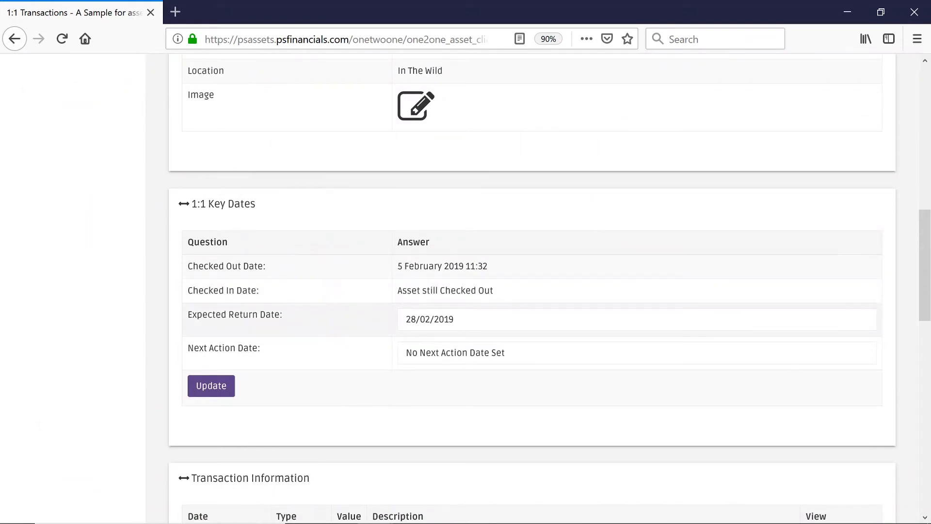
scroll("down", 3)
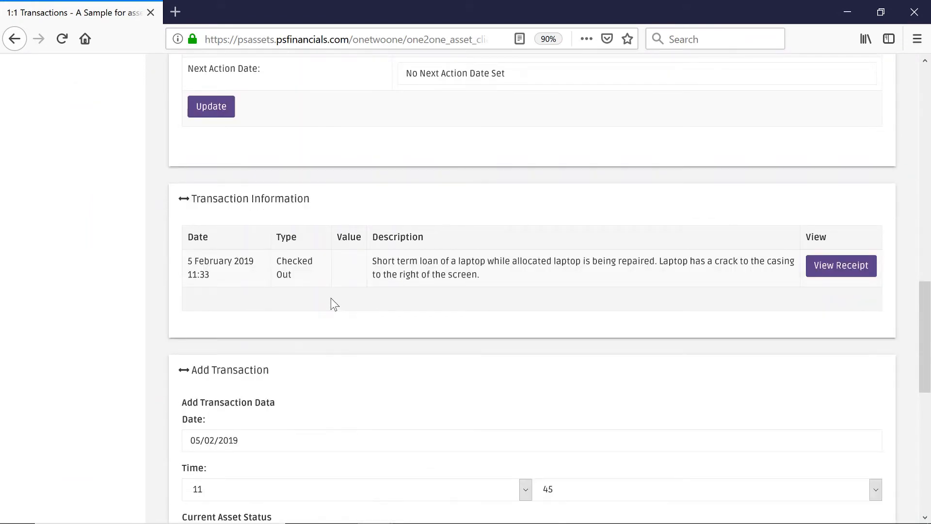
mouse_move(495, 283)
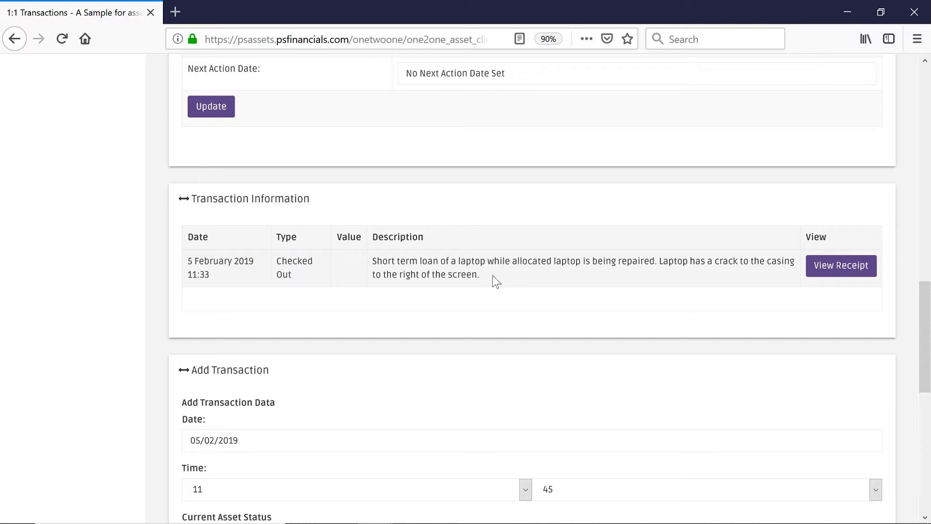
mouse_move(299, 276)
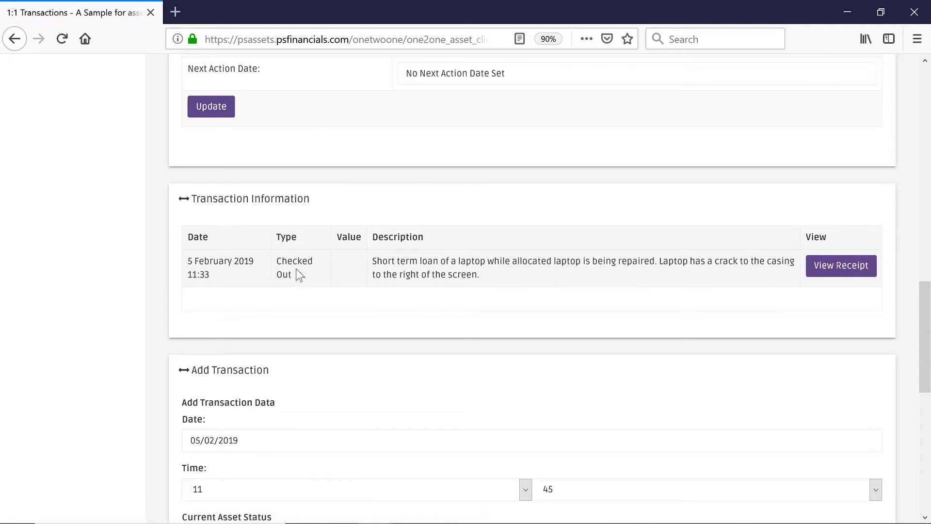
View the checkout receipt with its terms and signature, and select the Email Address field
left_click(841, 265)
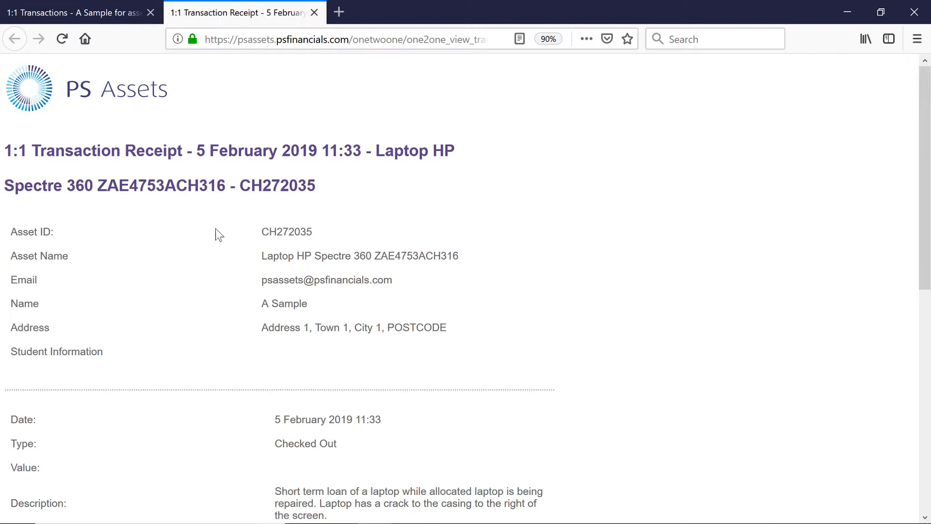
scroll("down", 3)
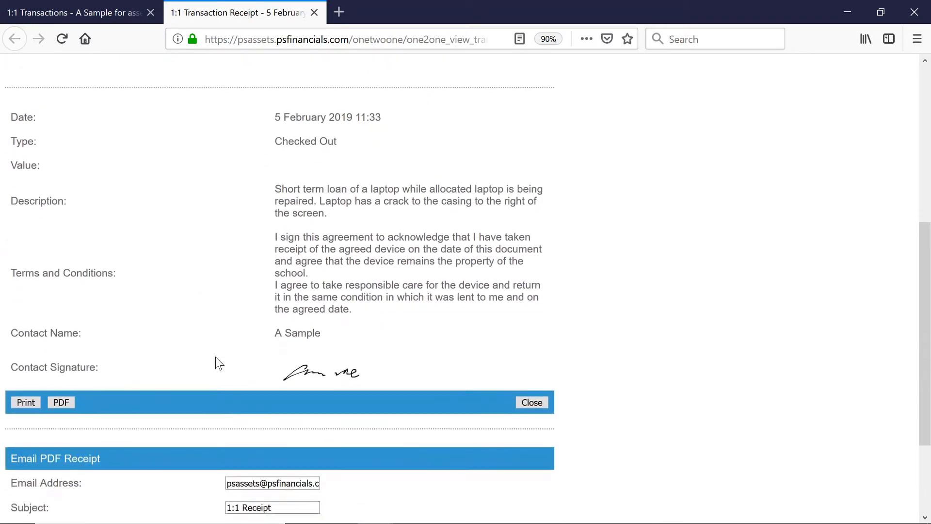
scroll("down", 3)
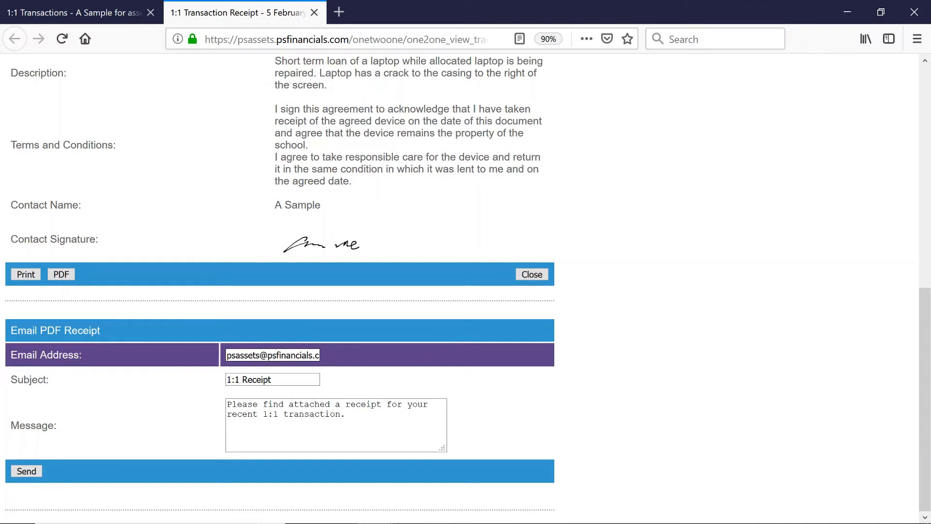
triple_click(273, 355)
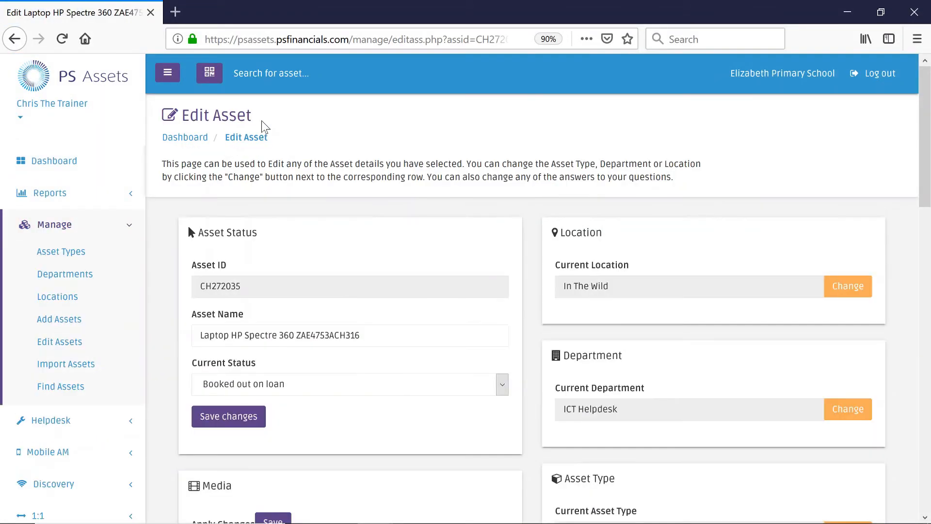
Reach the 1:1 panel on Edit Asset and view full details of A Sample's loan
scroll("down", 3)
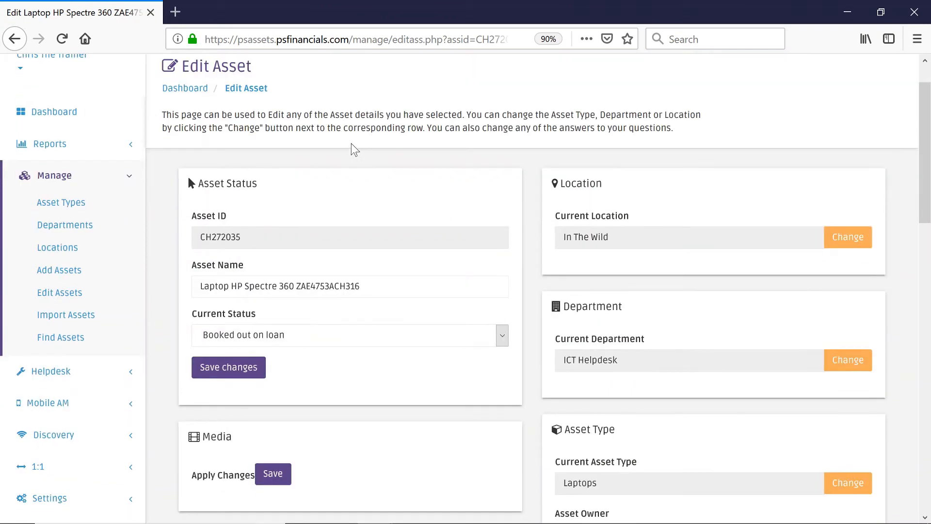
scroll("down", 3)
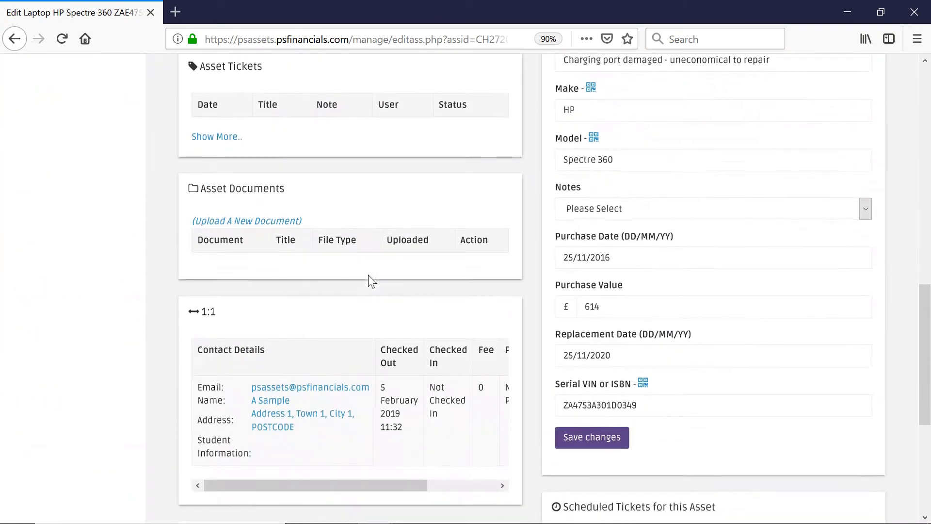
scroll("down", 3)
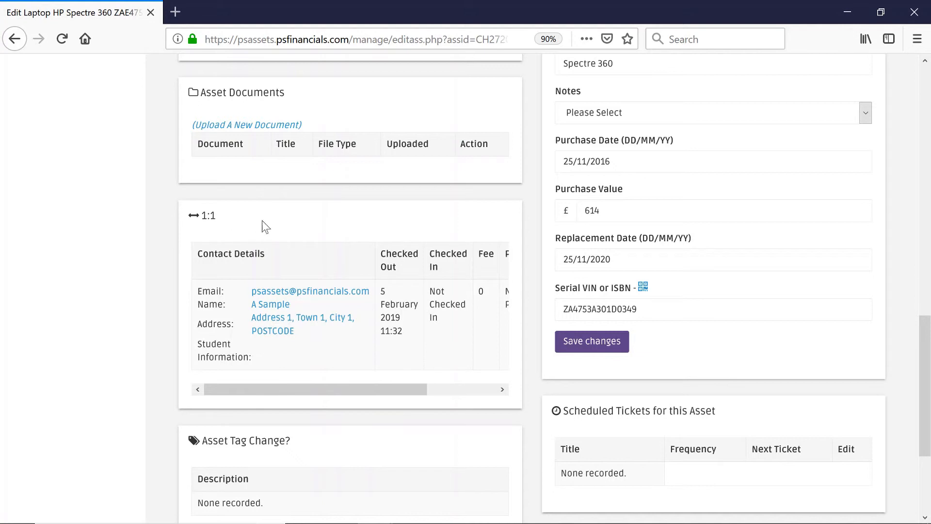
mouse_move(215, 235)
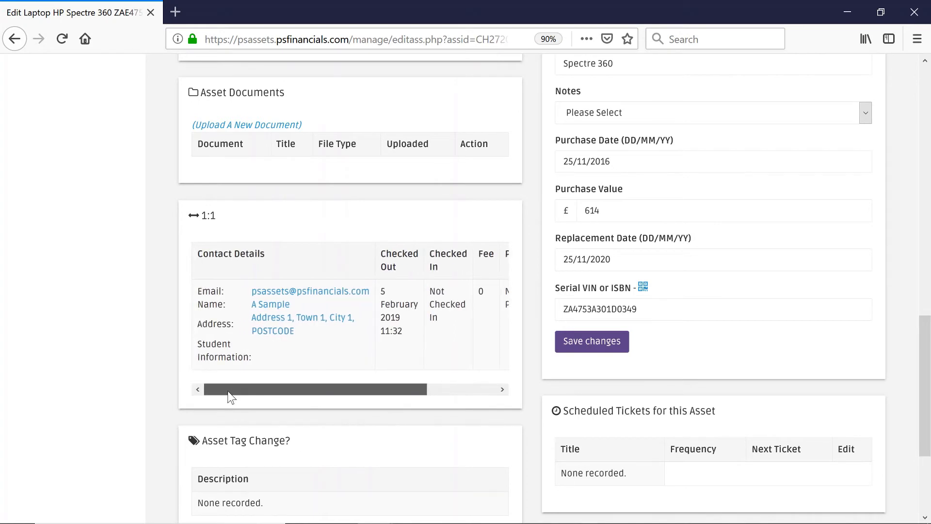
left_click_drag(228, 389, 341, 389)
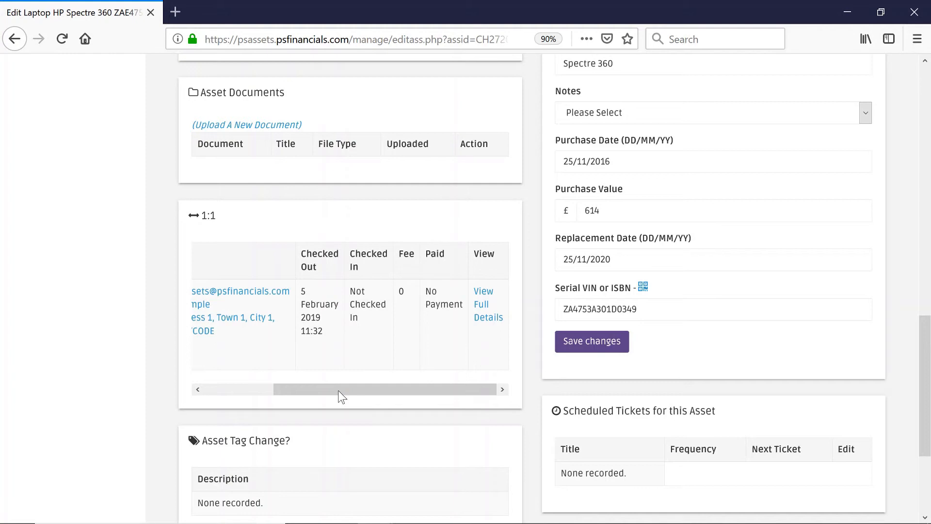
mouse_move(354, 282)
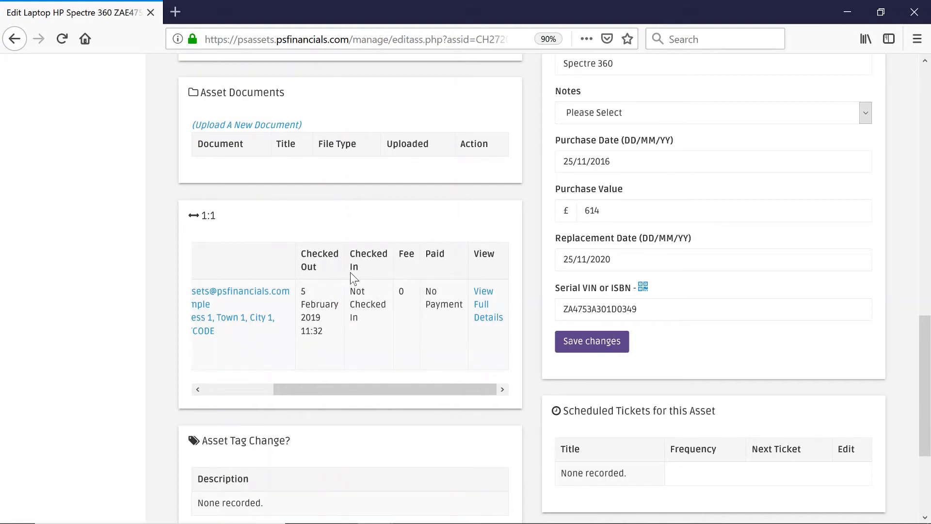
mouse_move(353, 280)
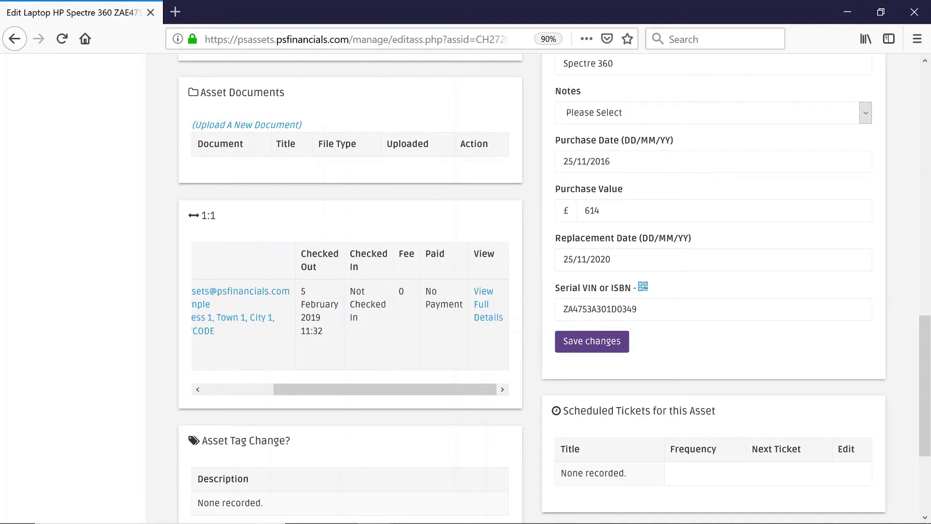
mouse_move(479, 308)
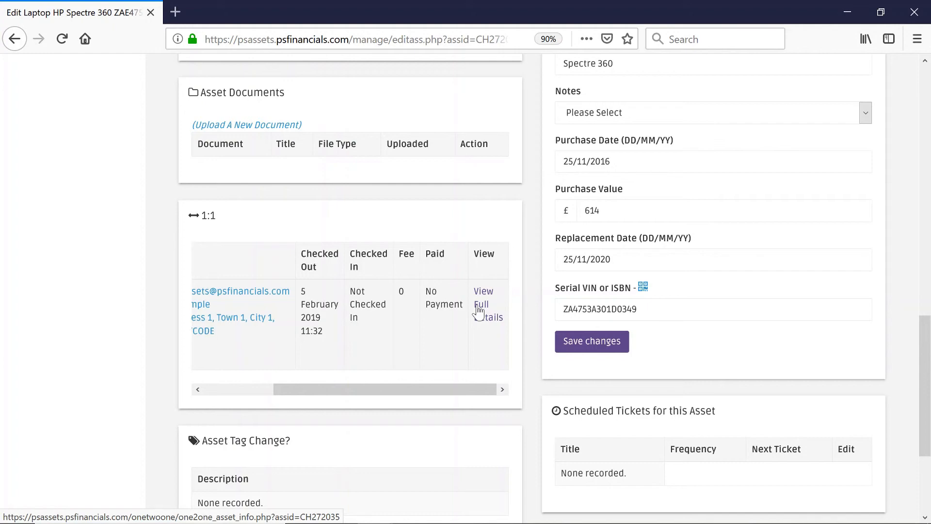
left_click(483, 303)
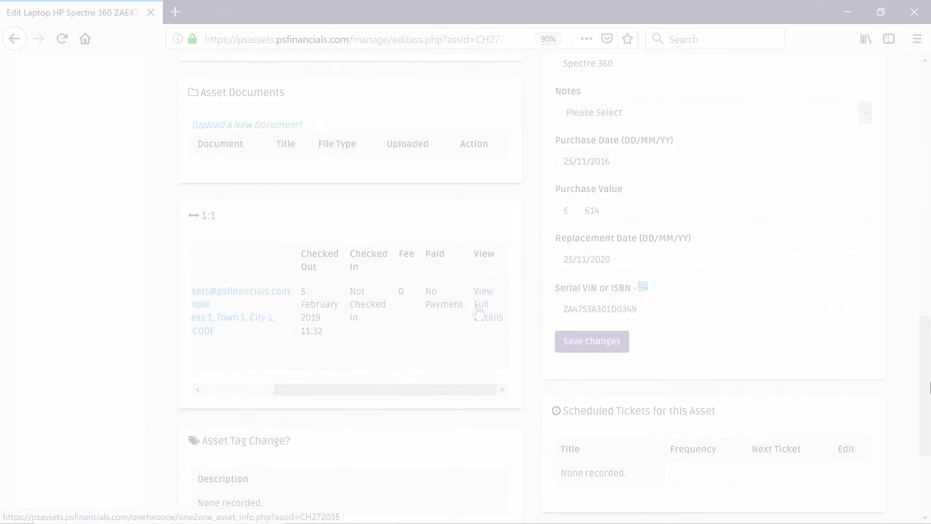